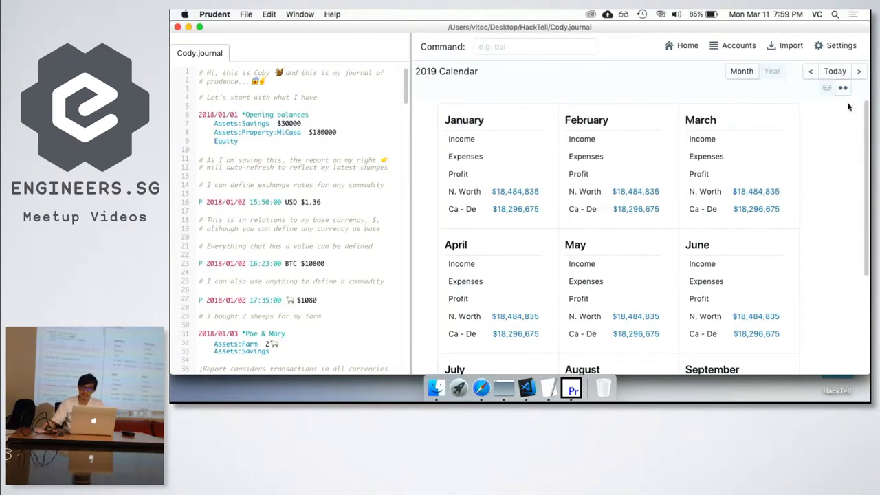
- Move the report back from 2019 to the 2018 calendar and click into the journal editor
{"action": "left_click", "coordinate": [810, 71]}
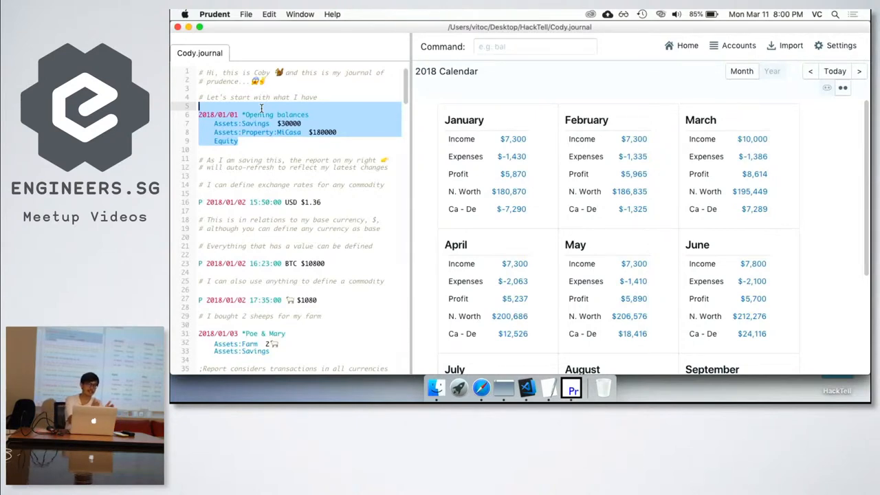
{"action": "left_click", "coordinate": [239, 141]}
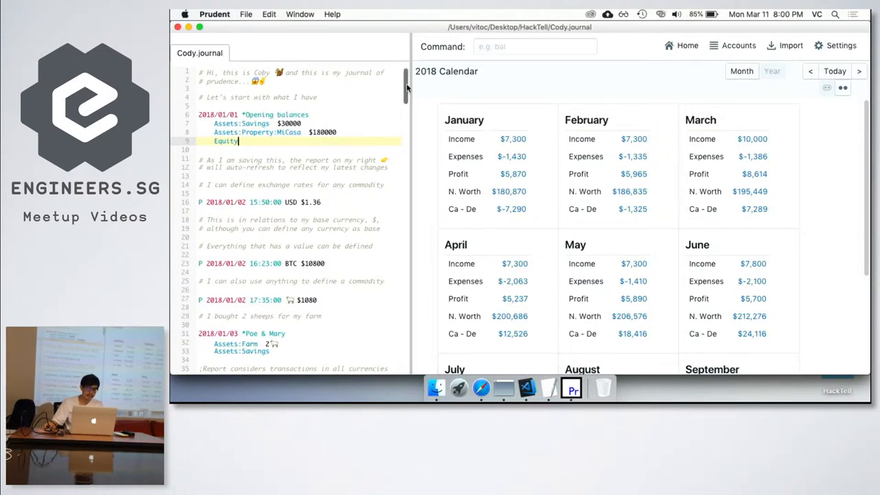
{"action": "scroll", "scroll_direction": "down", "scroll_amount": 3}
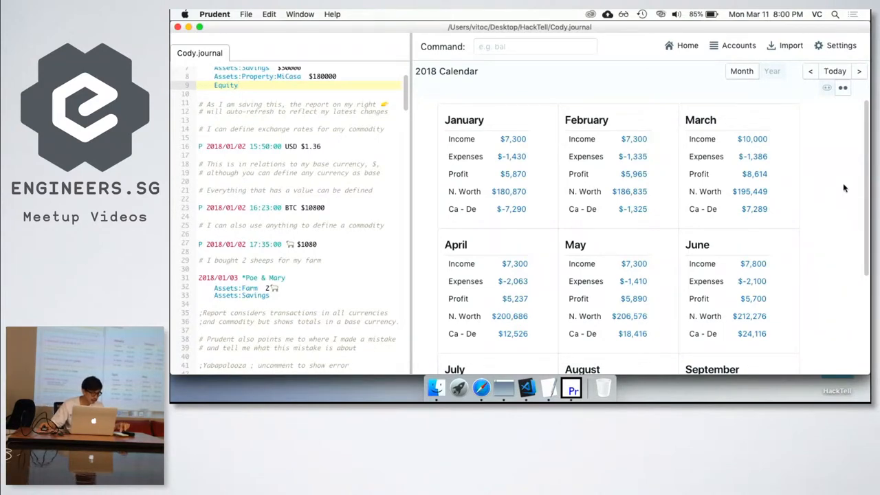
{"action": "mouse_move", "coordinate": [639, 132]}
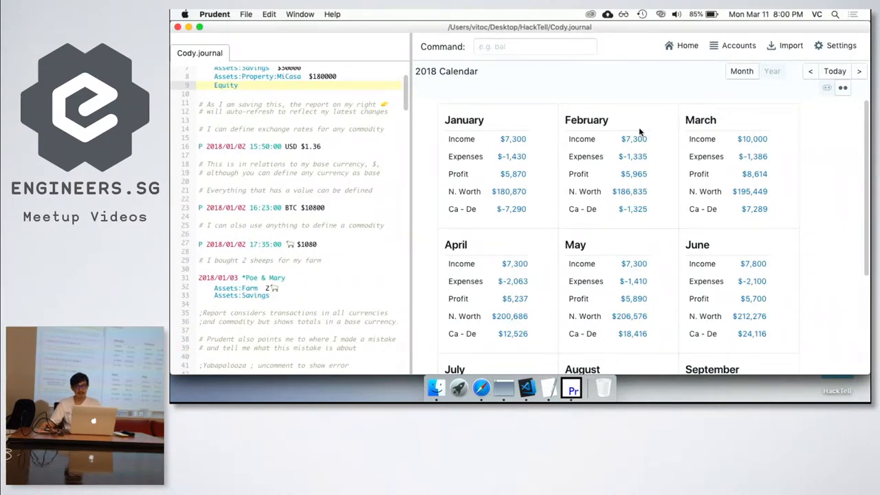
{"action": "mouse_move", "coordinate": [498, 198]}
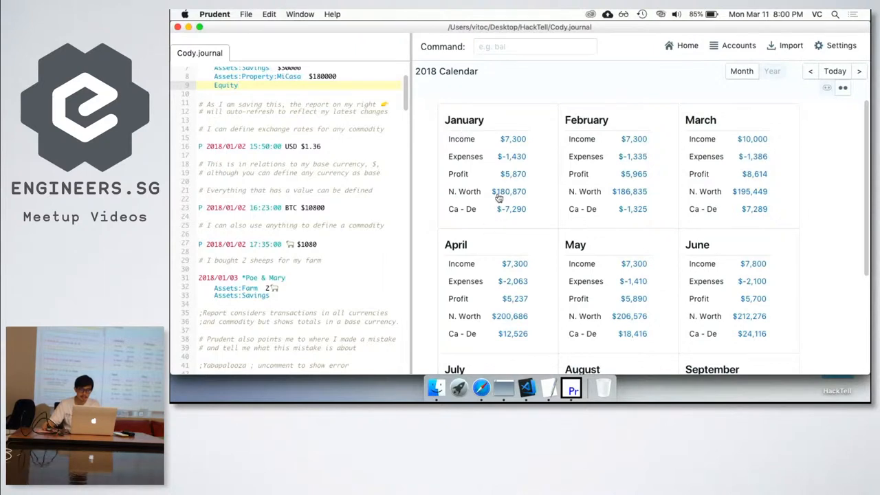
{"action": "scroll", "scroll_direction": "down", "scroll_amount": 3}
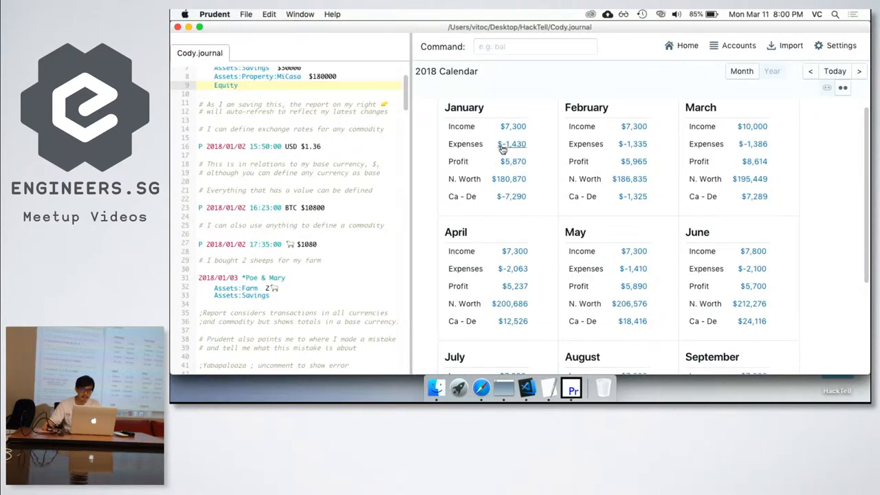
{"action": "mouse_move", "coordinate": [482, 152]}
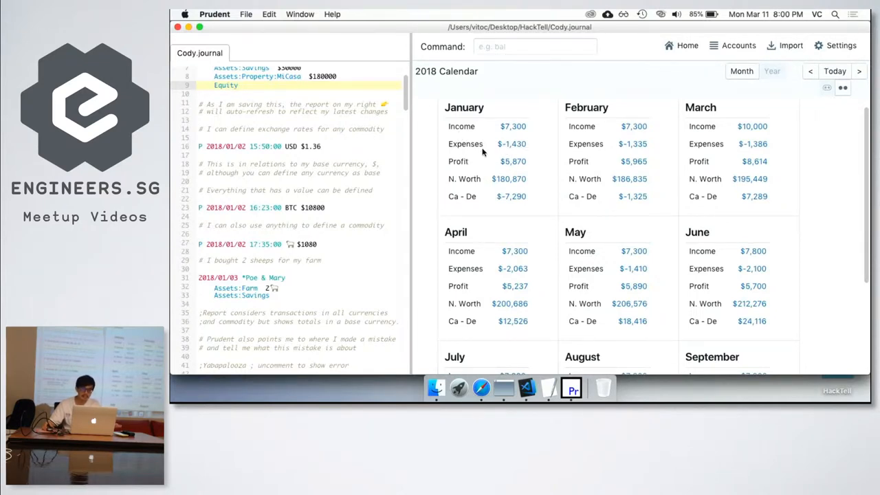
{"action": "mouse_move", "coordinate": [477, 161]}
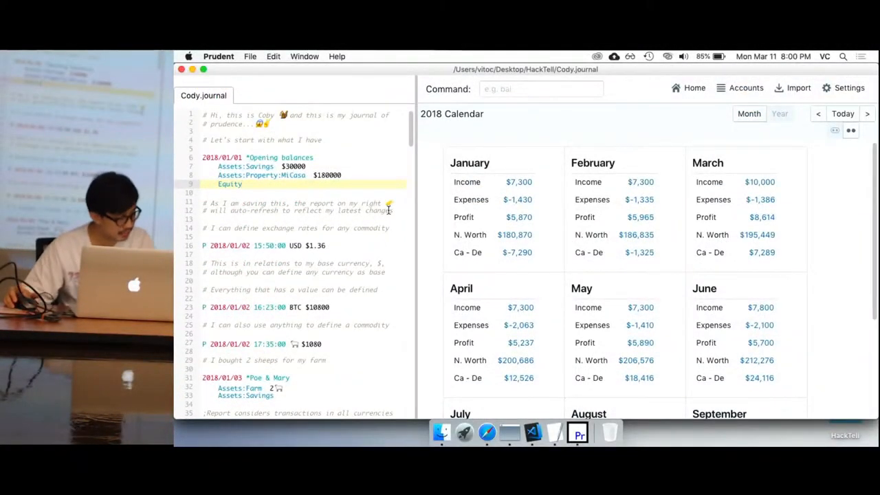
{"action": "scroll", "scroll_direction": "down", "scroll_amount": 3}
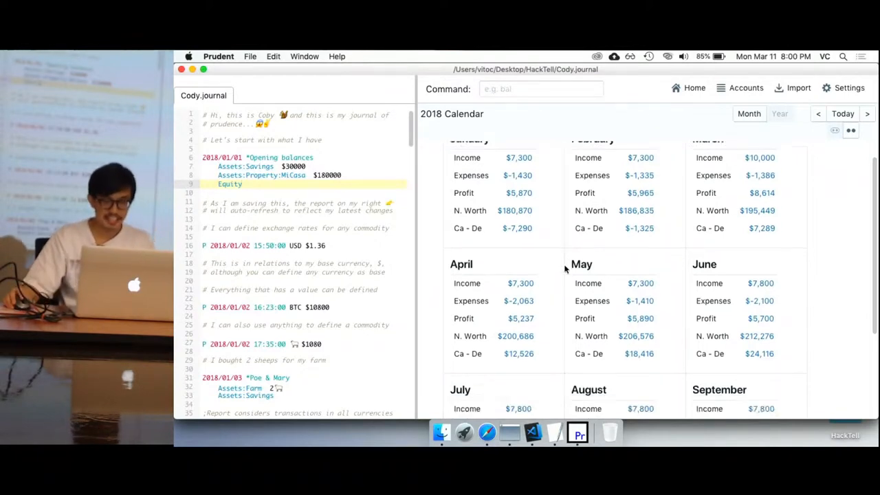
{"action": "scroll", "scroll_direction": "down", "scroll_amount": 3}
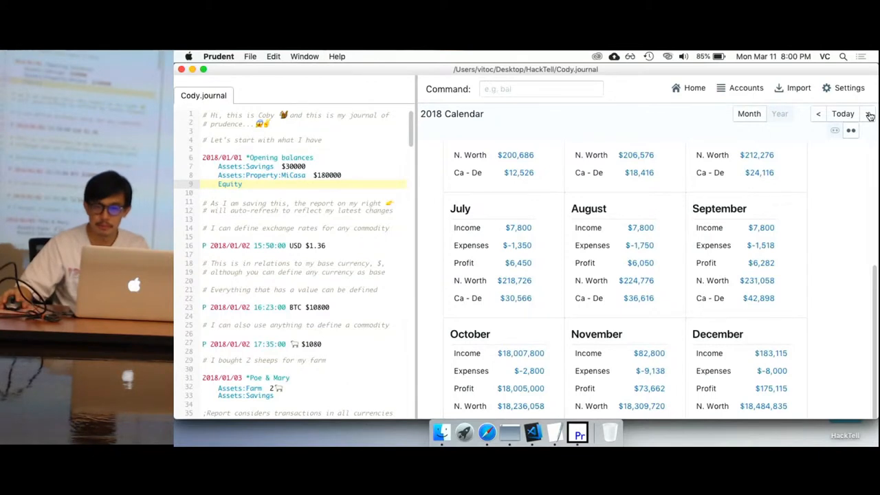
{"action": "left_click", "coordinate": [866, 113]}
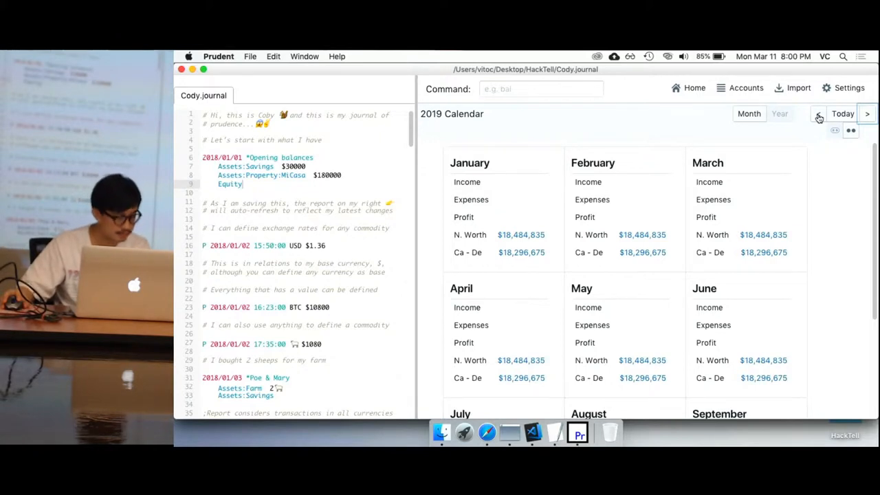
{"action": "left_click", "coordinate": [817, 114]}
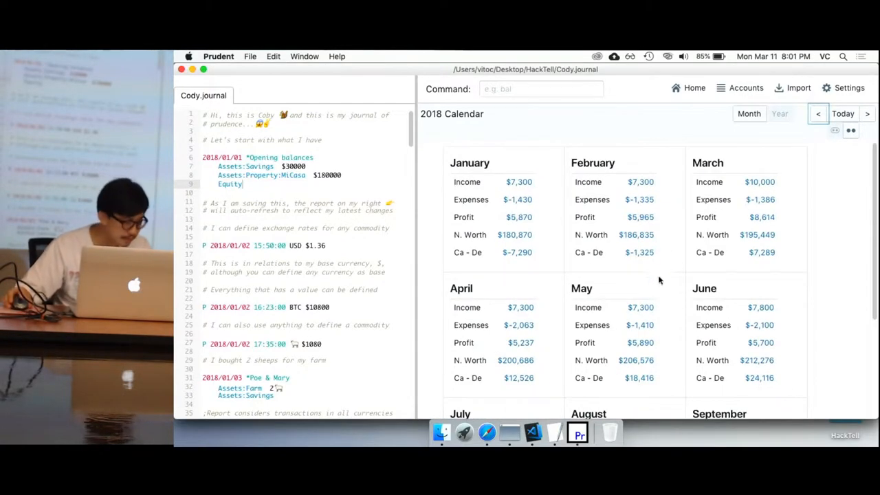
{"action": "scroll", "scroll_direction": "down", "scroll_amount": 3}
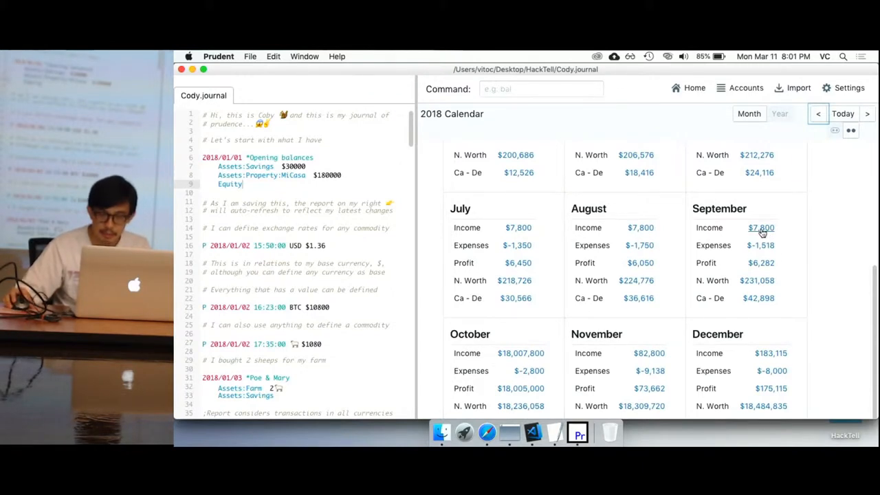
{"action": "mouse_move", "coordinate": [474, 354]}
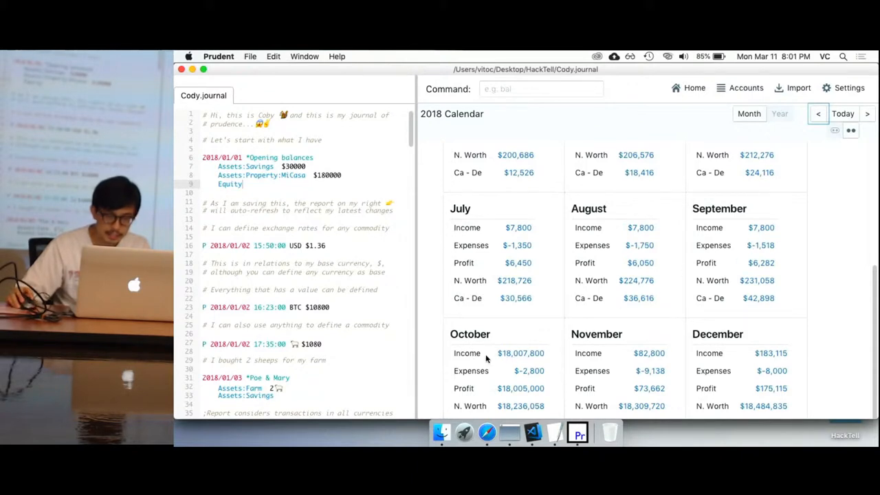
- Break October 2018 income into Salary and Gift, then view November's net worth
{"action": "left_click", "coordinate": [520, 352]}
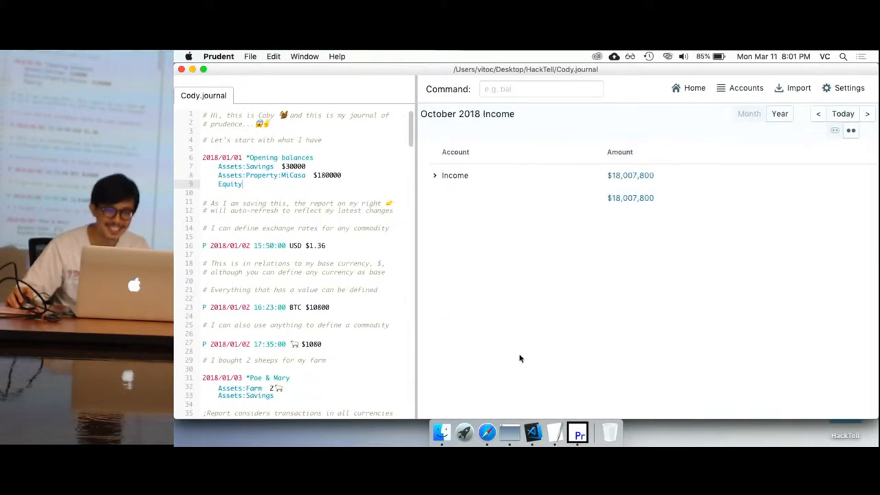
{"action": "left_click", "coordinate": [434, 176]}
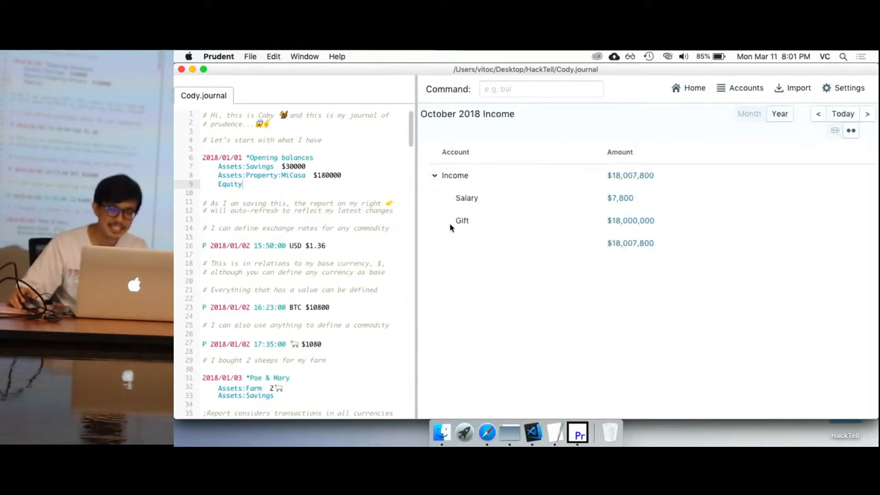
{"action": "mouse_move", "coordinate": [665, 232]}
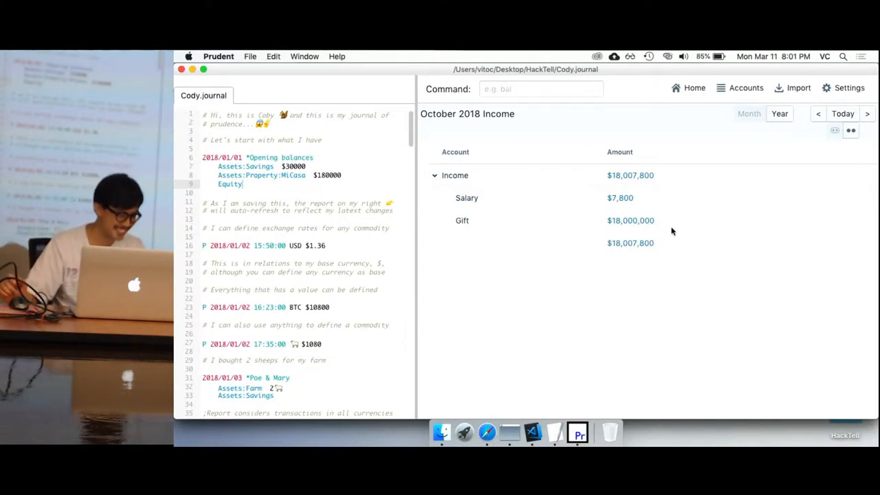
{"action": "mouse_move", "coordinate": [587, 276]}
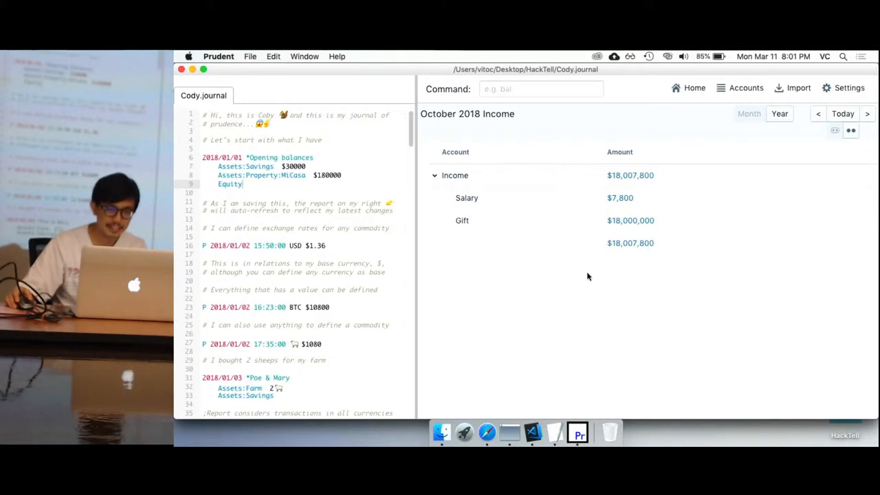
{"action": "mouse_move", "coordinate": [591, 279]}
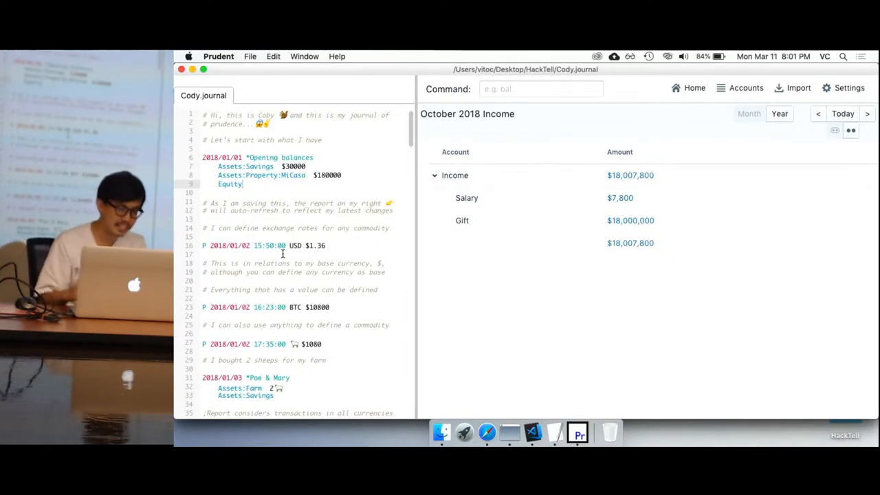
{"action": "mouse_move", "coordinate": [531, 343]}
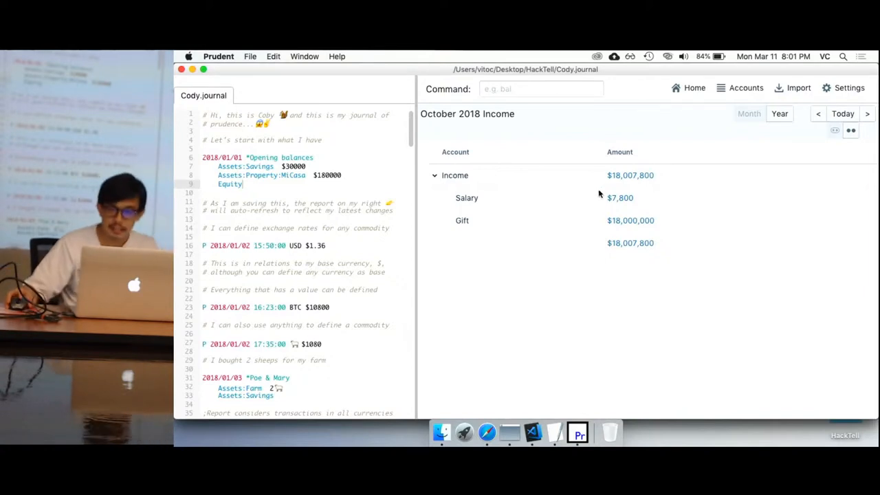
{"action": "left_click", "coordinate": [688, 87]}
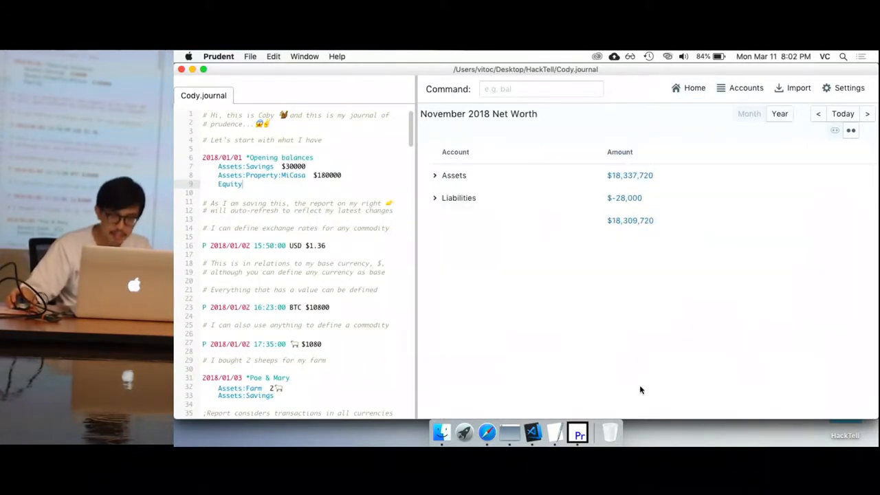
- Expand November's Assets and Property to reveal MiCasa, then return to the 2018 calendar
{"action": "left_click", "coordinate": [434, 176]}
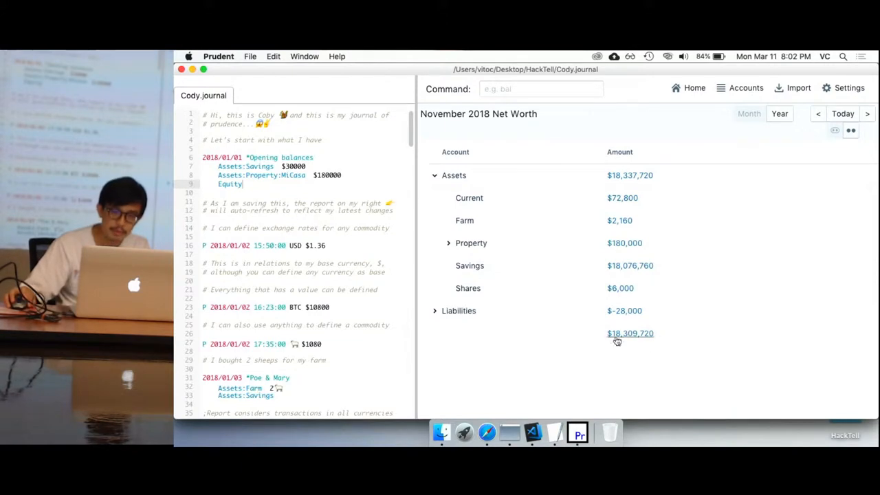
{"action": "left_click", "coordinate": [448, 243]}
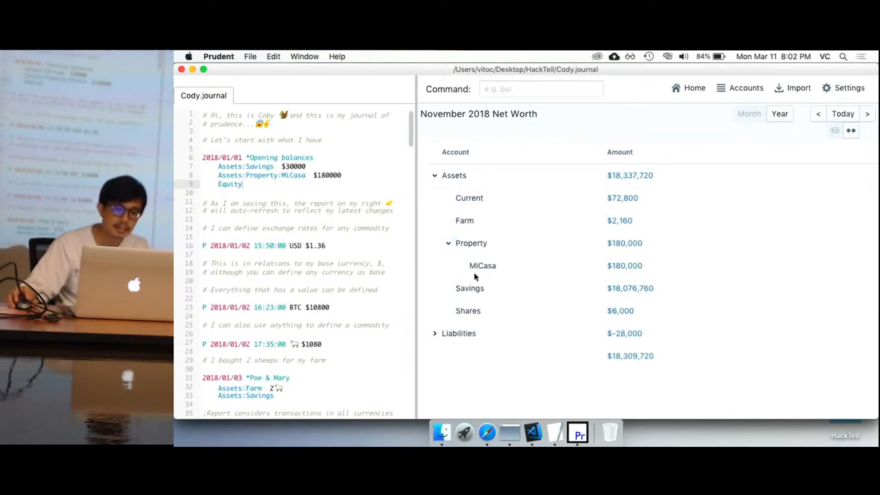
{"action": "mouse_move", "coordinate": [498, 237]}
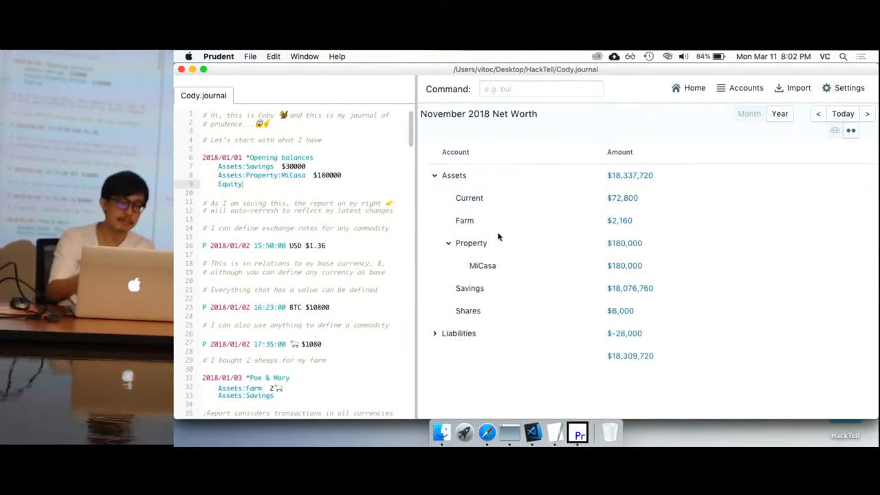
{"action": "scroll", "scroll_direction": "down", "scroll_amount": 3}
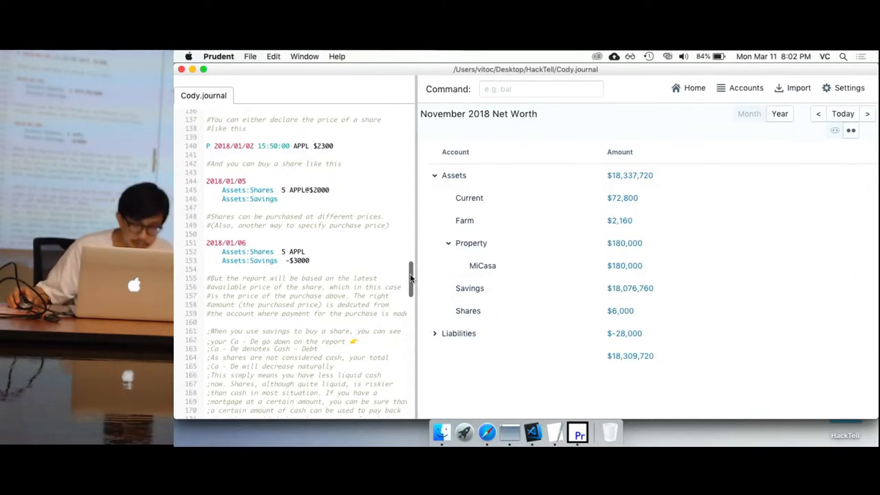
{"action": "left_click", "coordinate": [687, 88]}
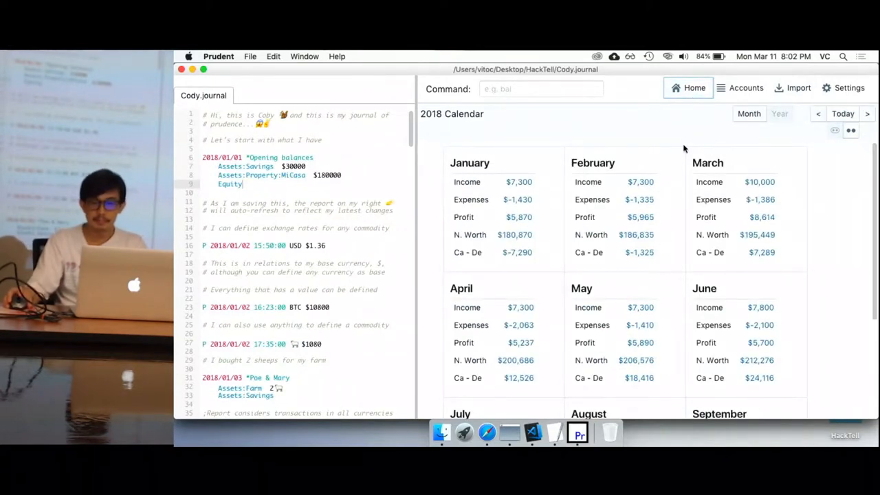
{"action": "mouse_move", "coordinate": [848, 155]}
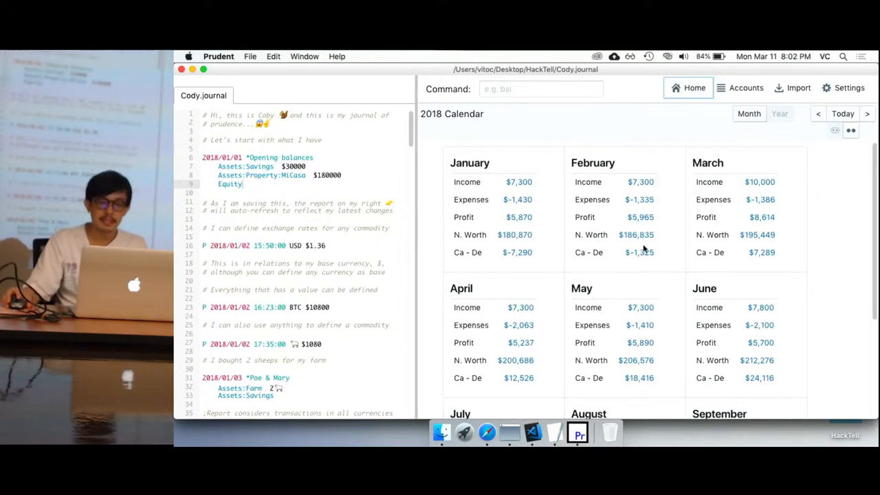
- Scroll through the 2018 calendar's monthly income, expenses, profit and net worth figures
{"action": "scroll", "scroll_direction": "down", "scroll_amount": 3}
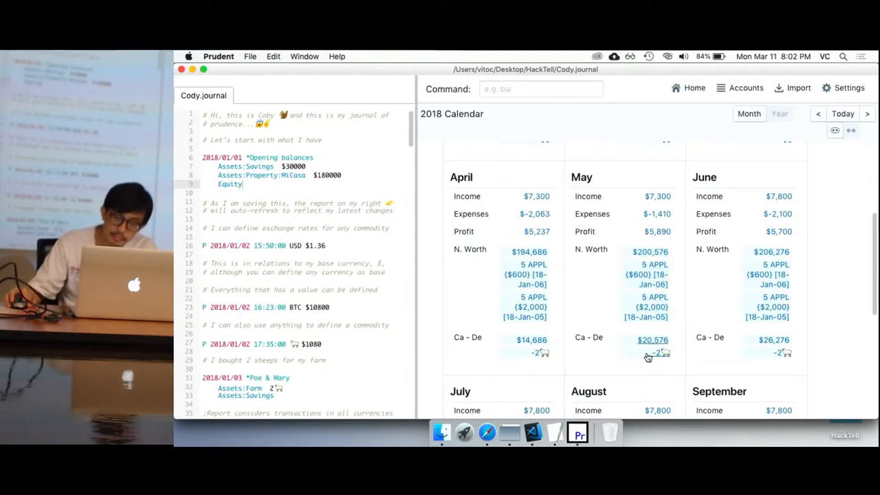
{"action": "mouse_move", "coordinate": [670, 359]}
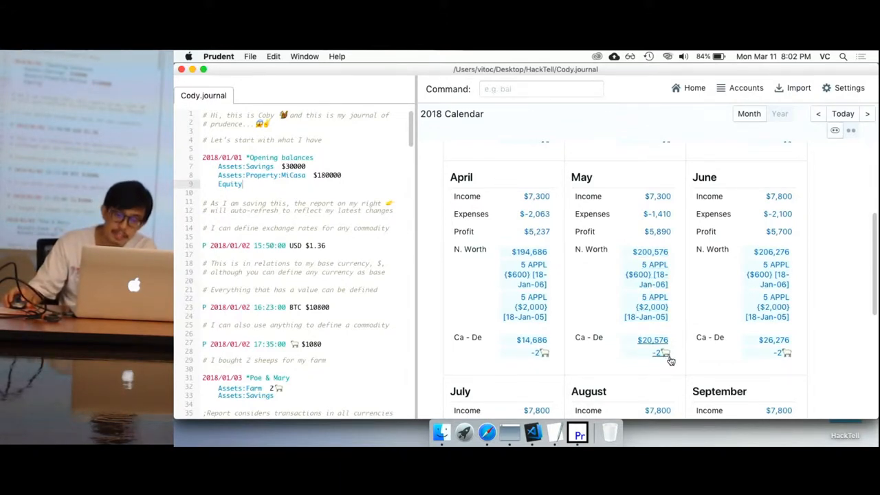
{"action": "mouse_move", "coordinate": [656, 364]}
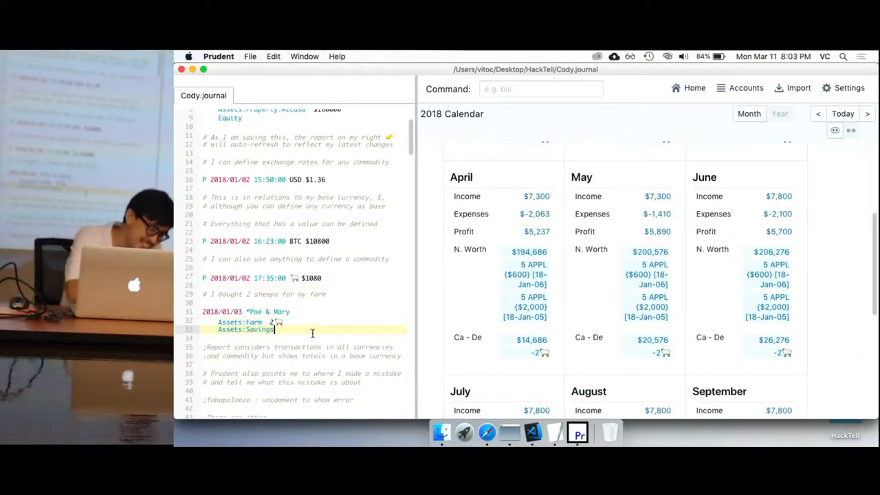
{"action": "scroll", "scroll_direction": "down", "scroll_amount": 3}
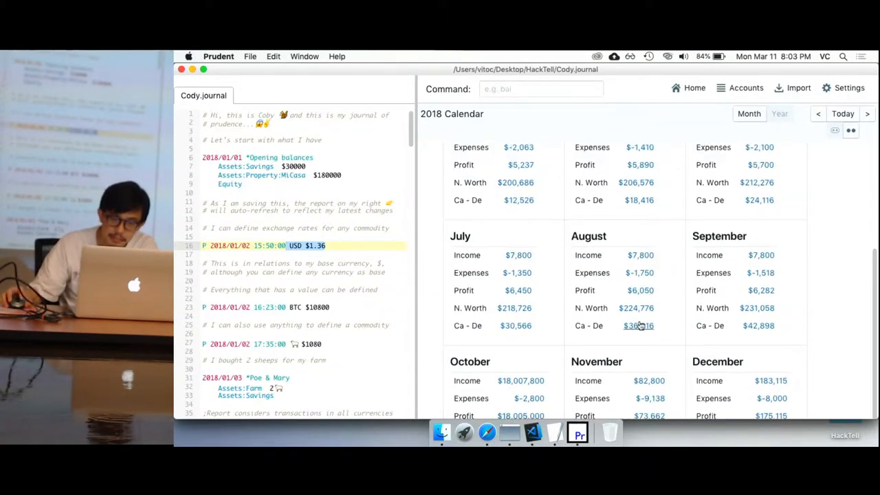
{"action": "left_click", "coordinate": [635, 308]}
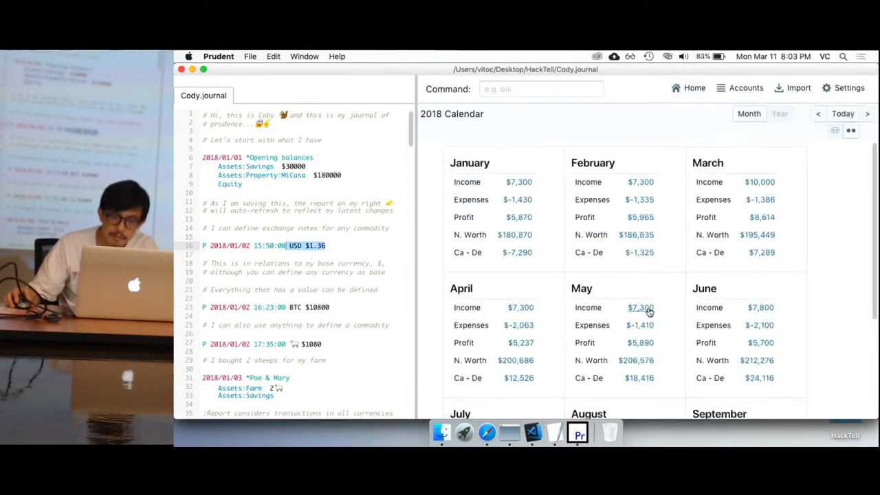
- Open the 2018 Income report ($18,344,115) and place the cursor at the journal's end
{"action": "left_click", "coordinate": [639, 308]}
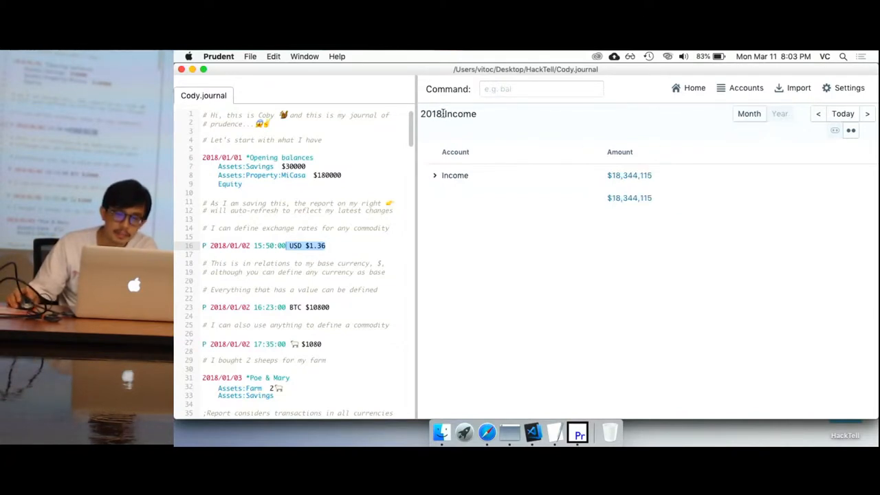
{"action": "mouse_move", "coordinate": [596, 182]}
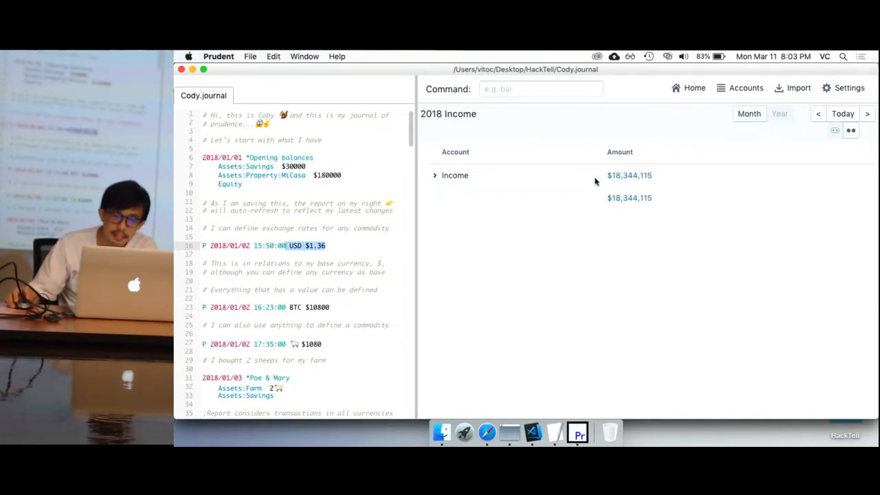
{"action": "mouse_move", "coordinate": [691, 236]}
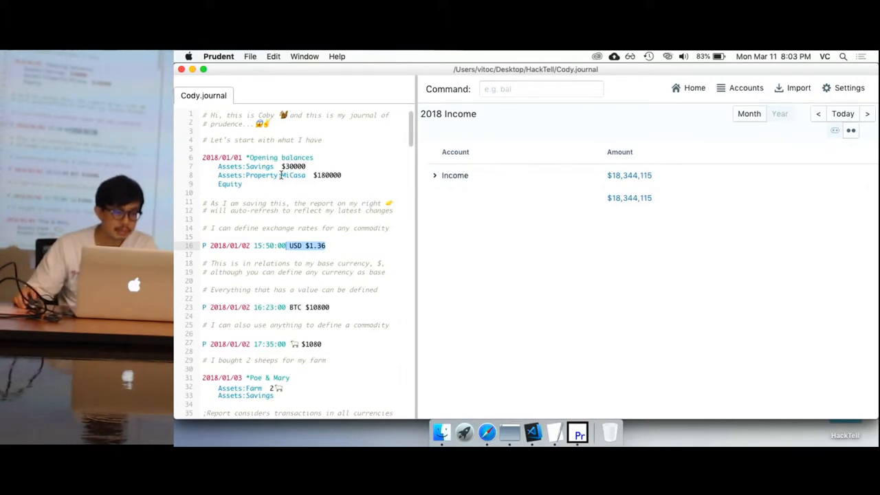
{"action": "scroll", "scroll_direction": "down", "scroll_amount": 3}
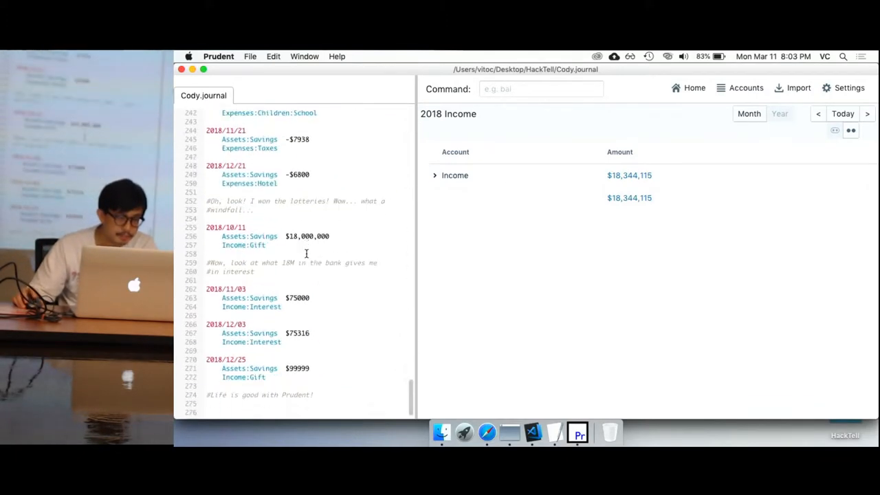
{"action": "left_click", "coordinate": [259, 395]}
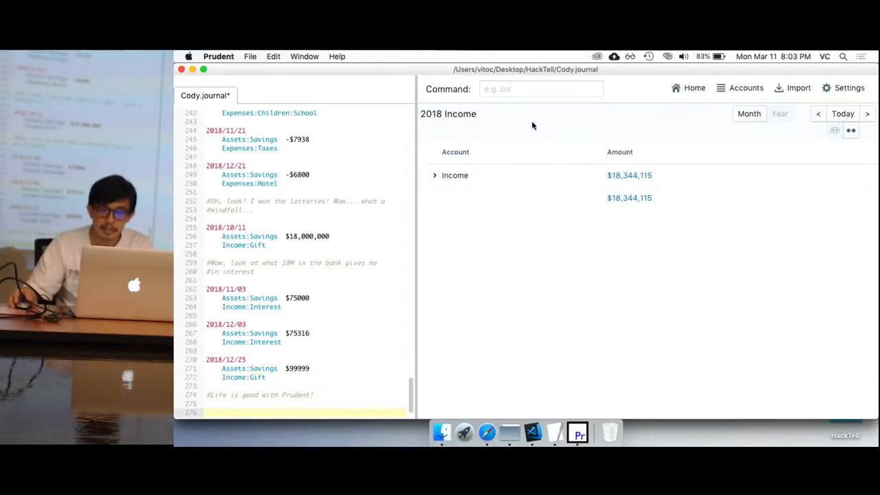
- Add a 2018/05/25 journal entry putting a $1,000,000 Income:Gift into Assets:Savings
{"action": "left_click", "coordinate": [688, 88]}
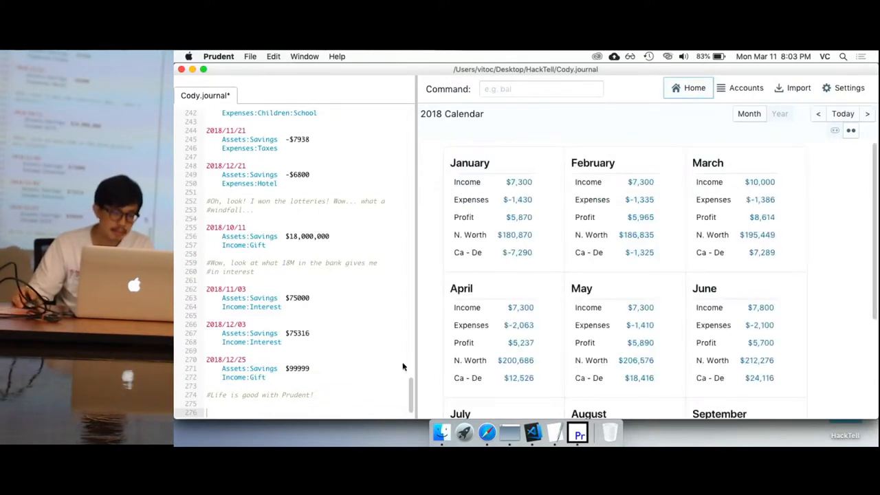
{"action": "type", "text": "2018/"}
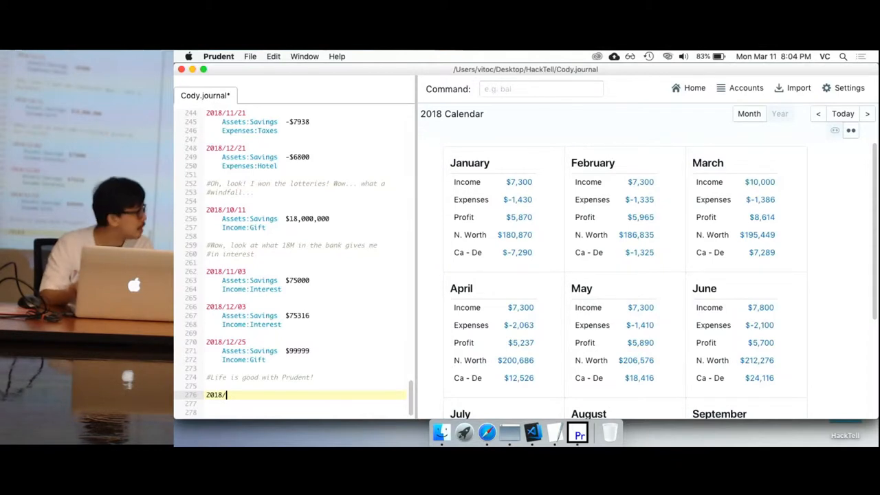
{"action": "type", "text": "12"}
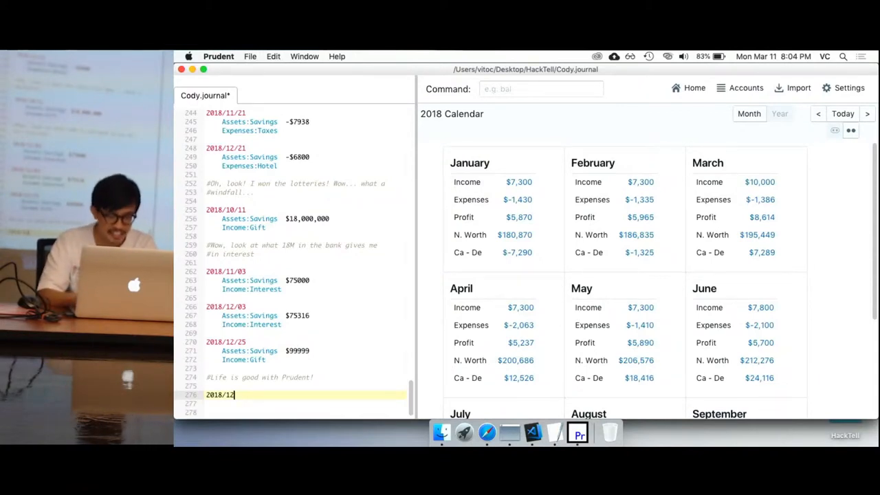
{"action": "type", "text": "25"}
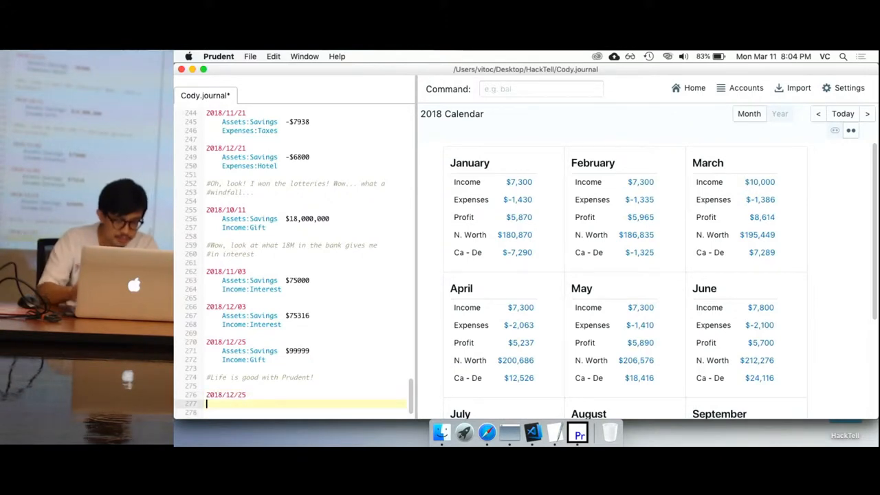
{"action": "type", "text": "Assets:Savings"}
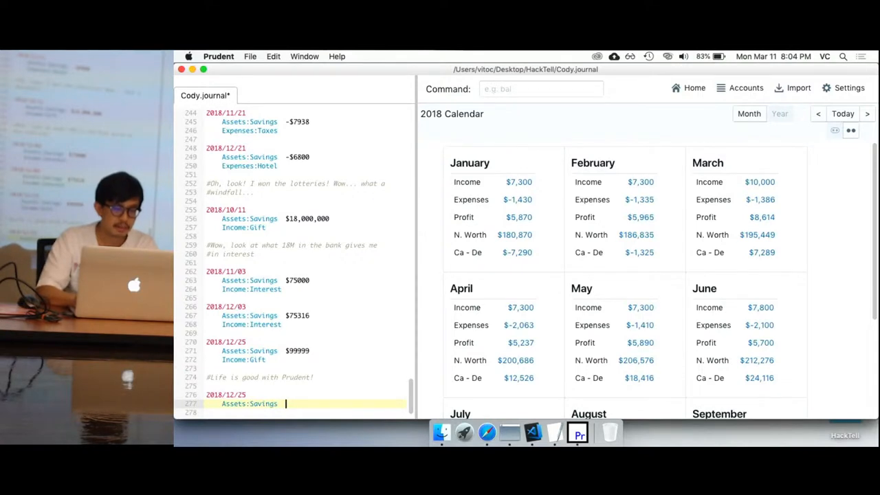
{"action": "type", "text": "$1"}
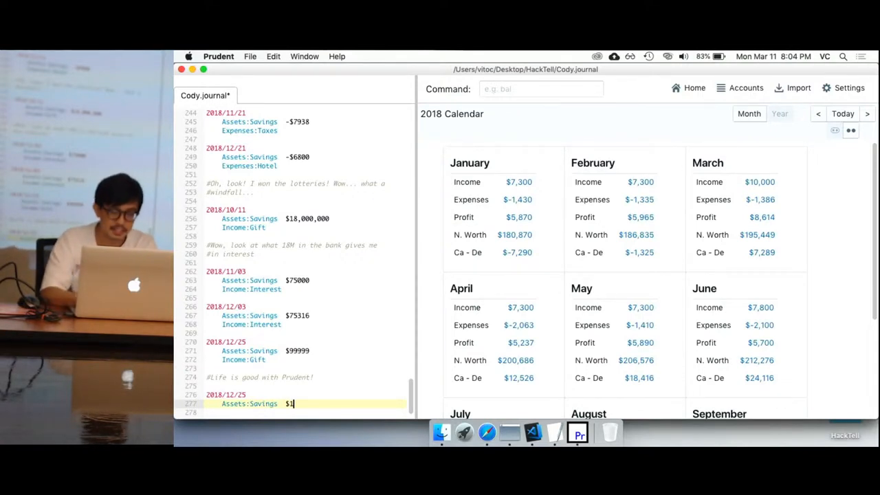
{"action": "type", "text": "000000"}
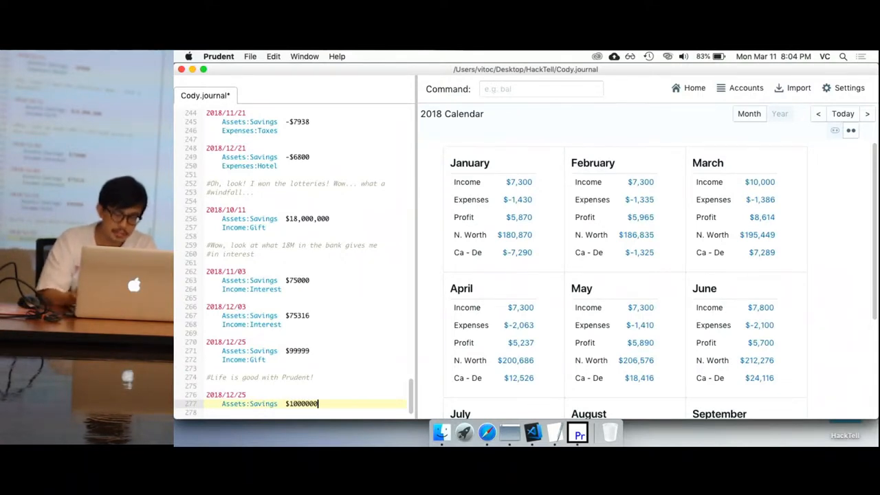
{"action": "key", "text": "enter"}
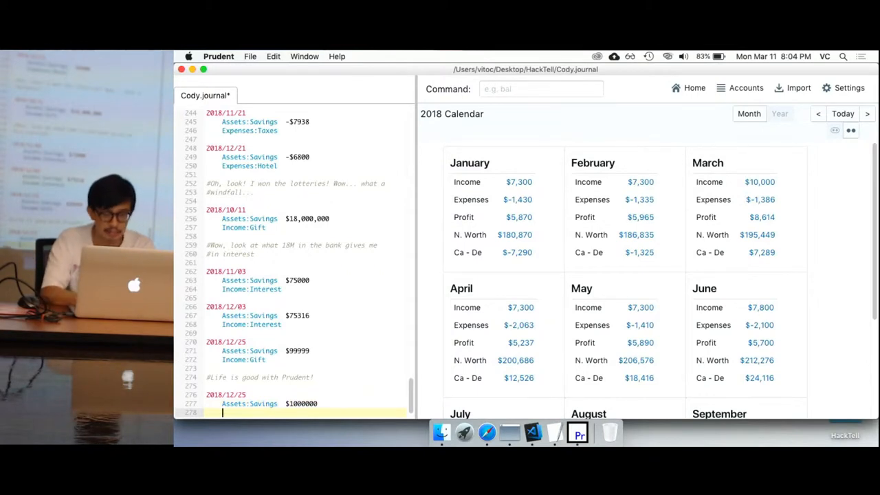
{"action": "type", "text": "Income:Gift"}
{"action": "left_click", "coordinate": [305, 394]}
{"action": "type", "text": "05"}
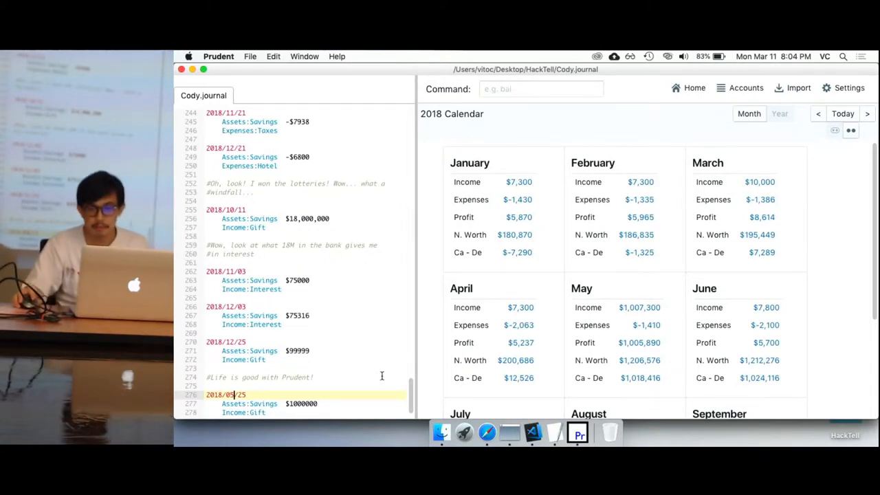
- Load ocbc_sample.csv from HackTell into an OCBC CSV import preview
{"action": "left_click", "coordinate": [792, 87]}
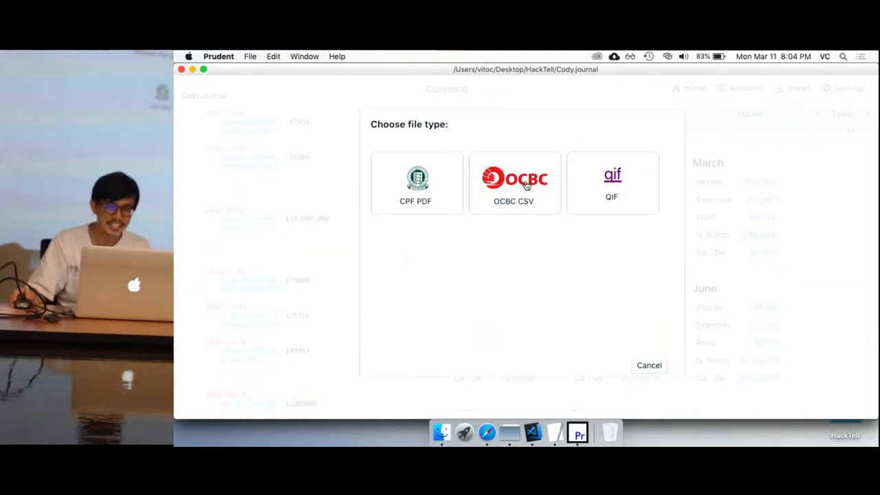
{"action": "left_click", "coordinate": [513, 182]}
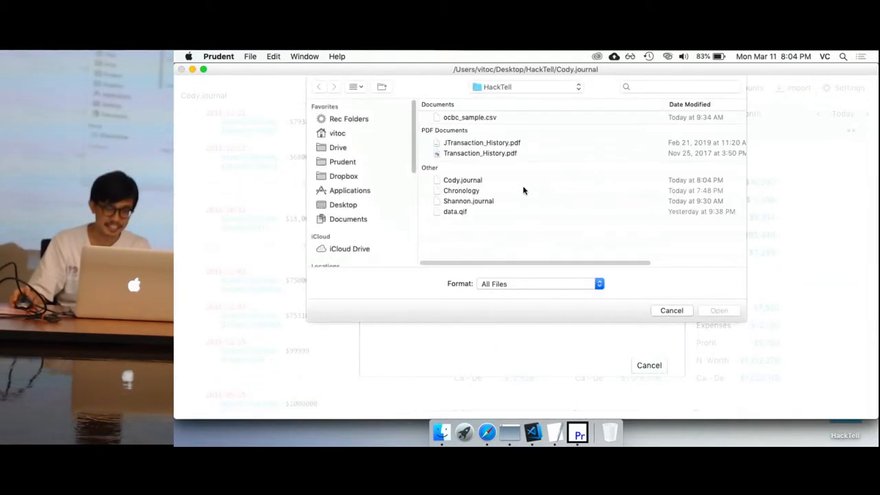
{"action": "mouse_move", "coordinate": [512, 133]}
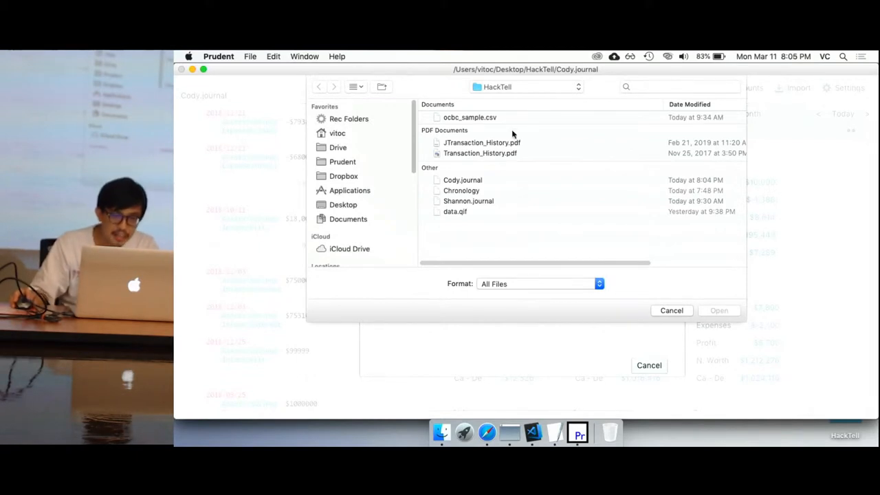
{"action": "left_click", "coordinate": [718, 310]}
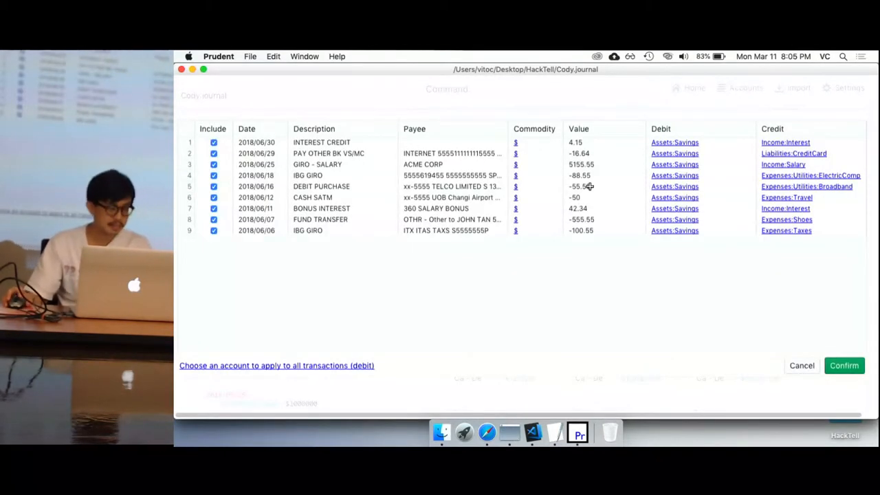
{"action": "mouse_move", "coordinate": [583, 257]}
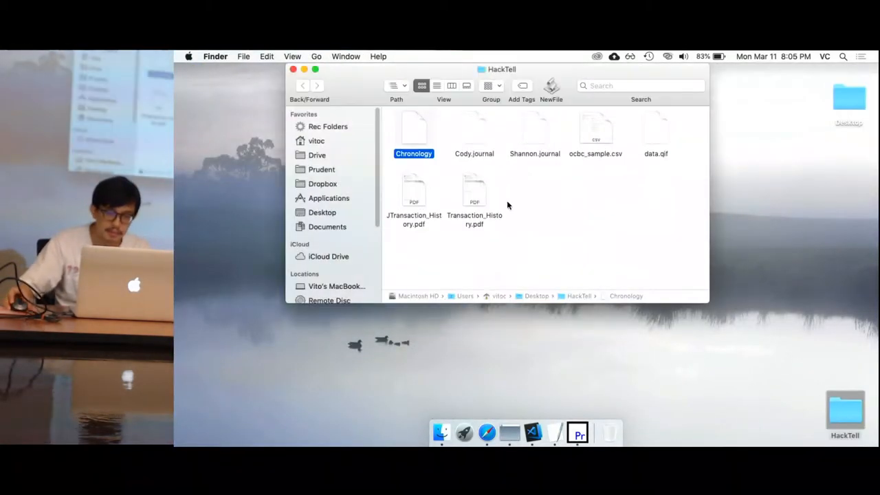
{"action": "left_click", "coordinate": [595, 130]}
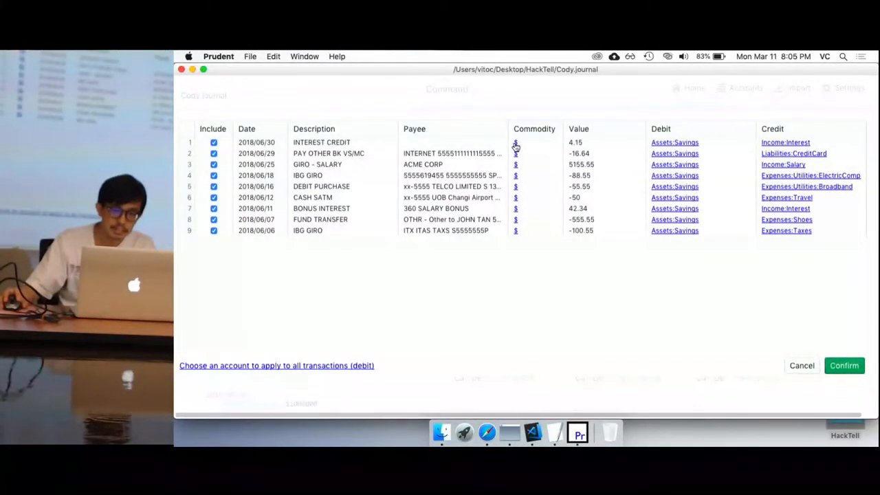
- Check the first row's commodity and confirm importing the nine OCBC transactions
{"action": "left_click", "coordinate": [516, 142]}
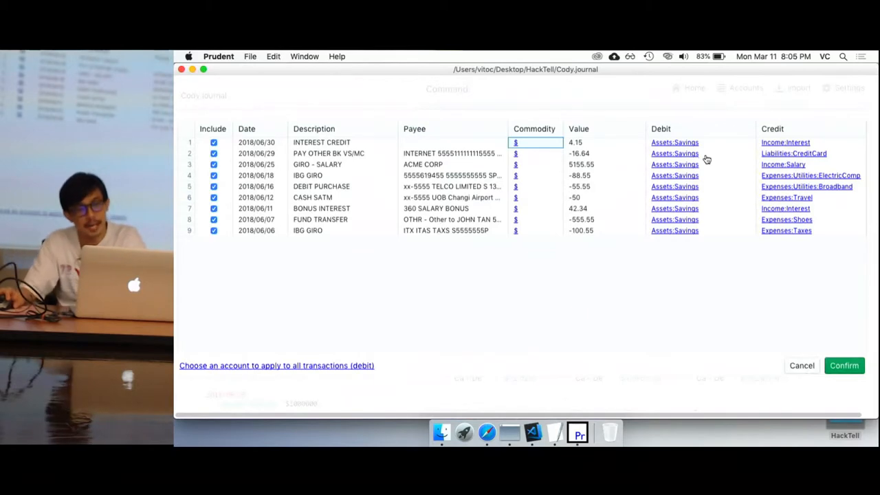
{"action": "mouse_move", "coordinate": [844, 365]}
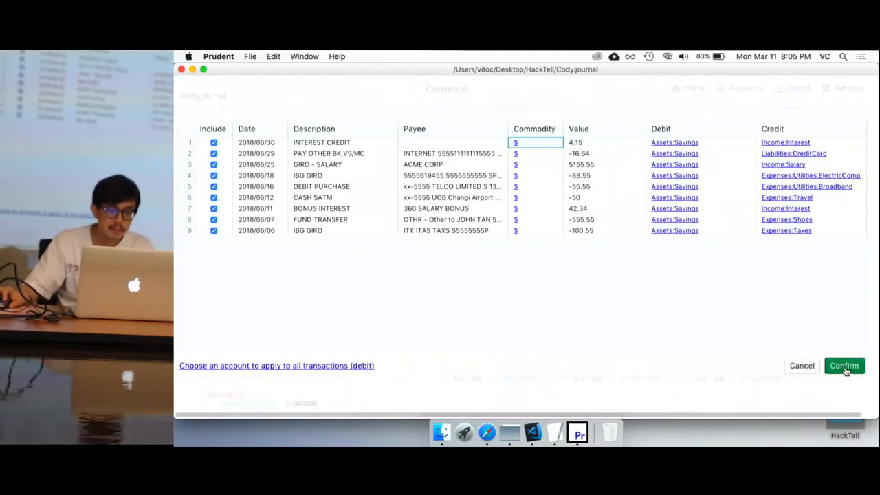
{"action": "left_click", "coordinate": [843, 365]}
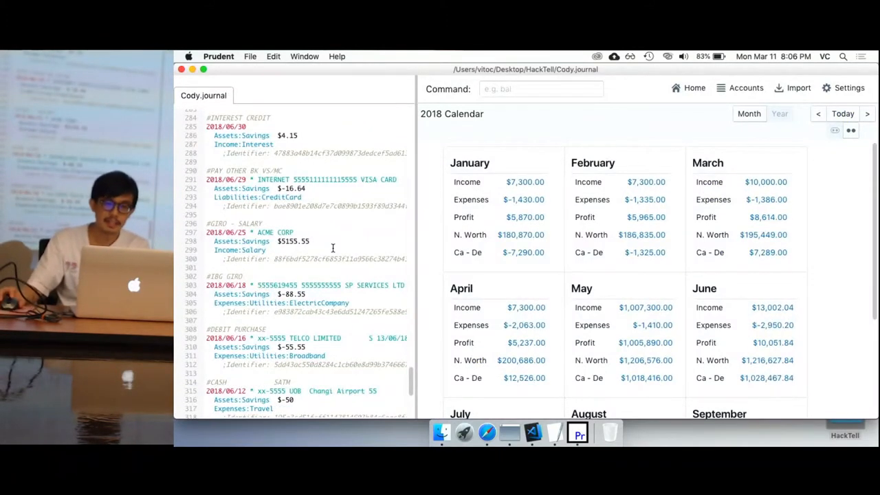
{"action": "mouse_move", "coordinate": [569, 347]}
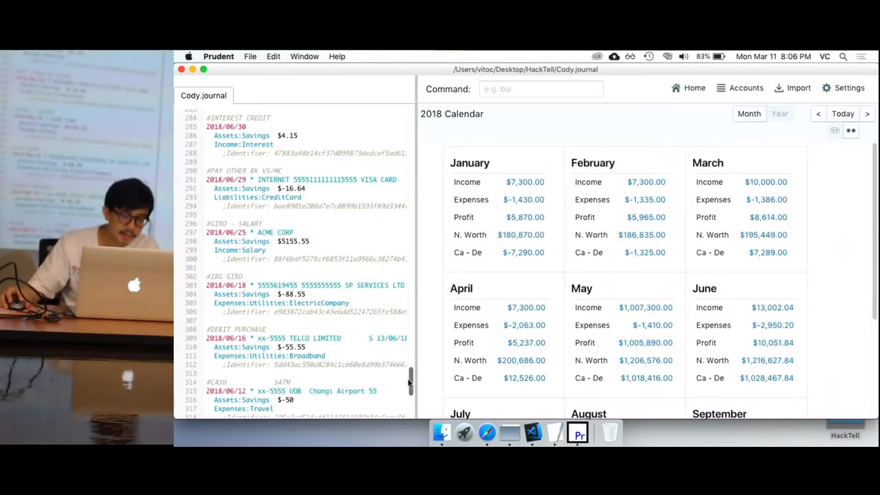
- Re-import ocbc_sample.csv as OCBC CSV and confirm the nine transactions again
{"action": "left_click", "coordinate": [792, 87]}
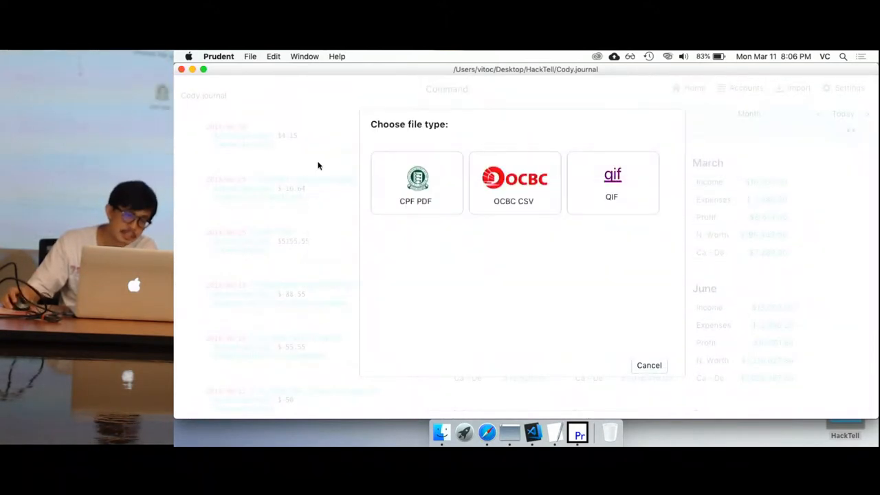
{"action": "left_click", "coordinate": [648, 365]}
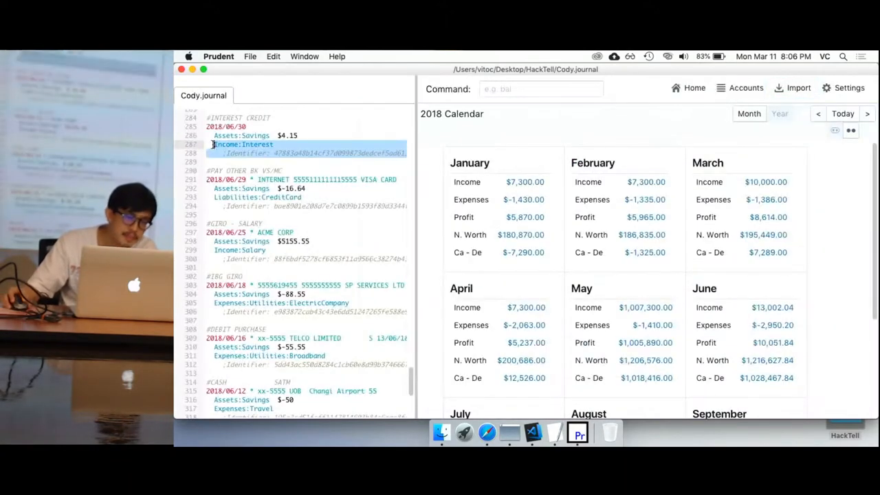
{"action": "left_click", "coordinate": [792, 88]}
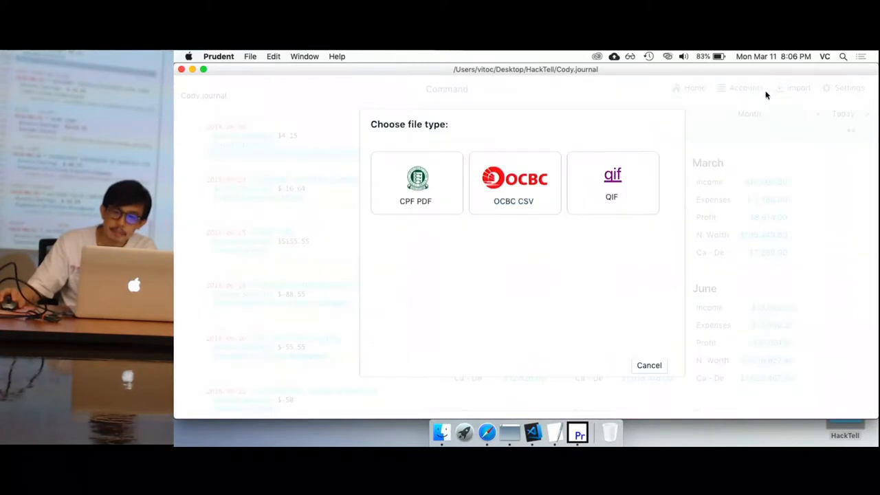
{"action": "left_click", "coordinate": [513, 182]}
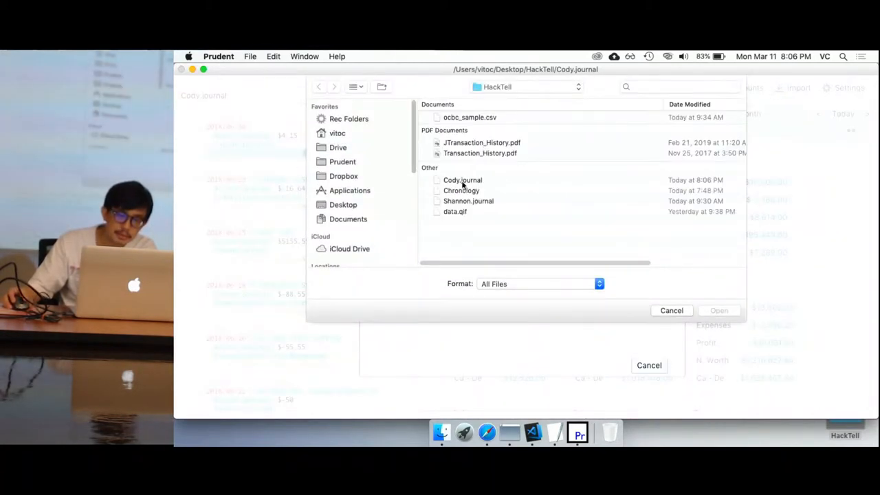
{"action": "left_click", "coordinate": [469, 117]}
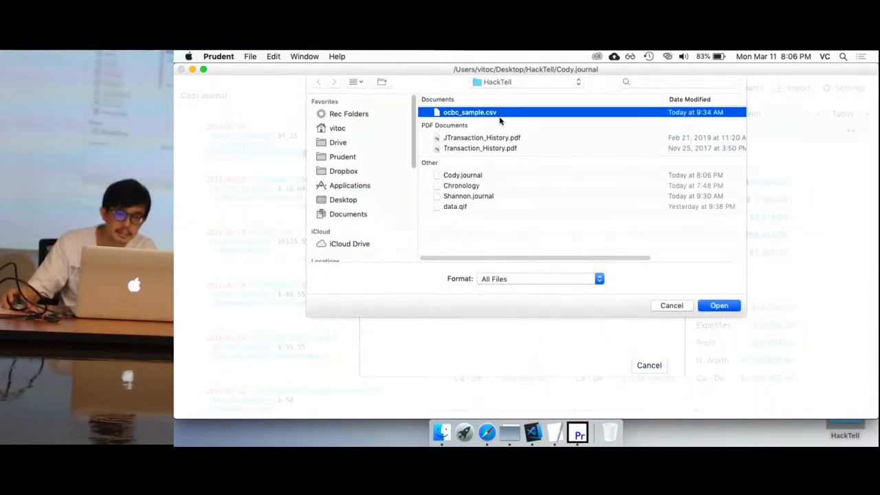
{"action": "left_click", "coordinate": [718, 305]}
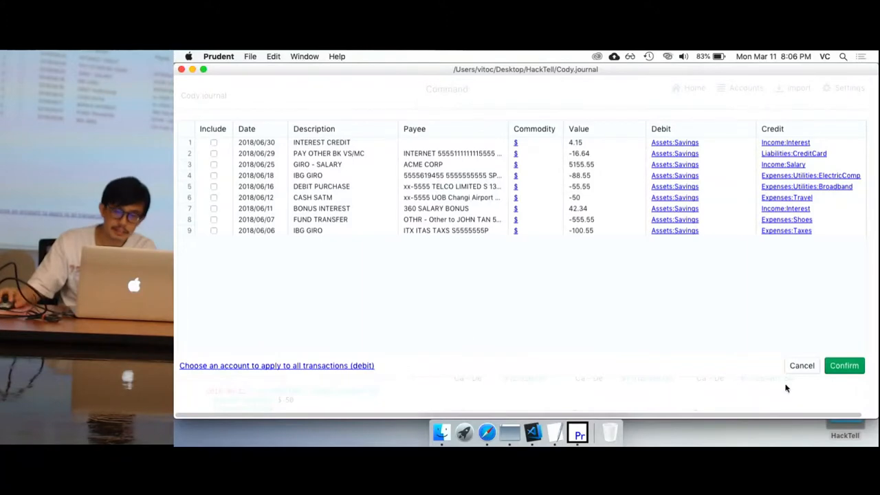
{"action": "left_click", "coordinate": [843, 365]}
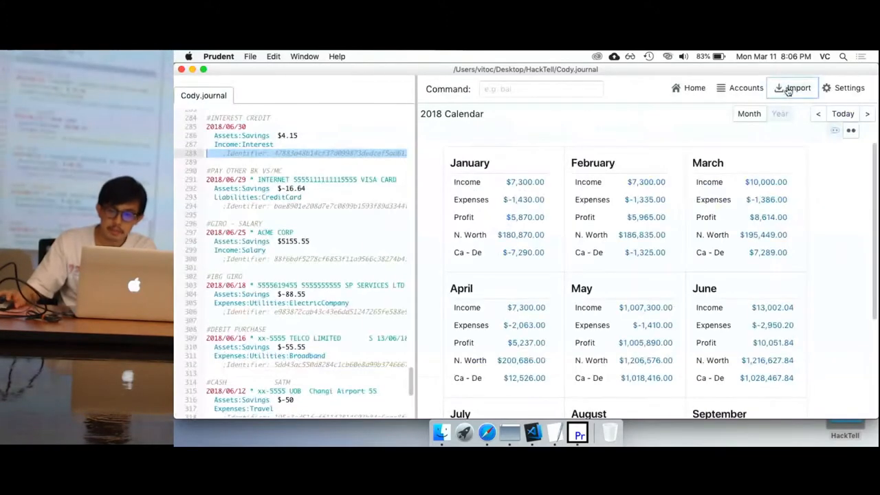
{"action": "left_click", "coordinate": [791, 88]}
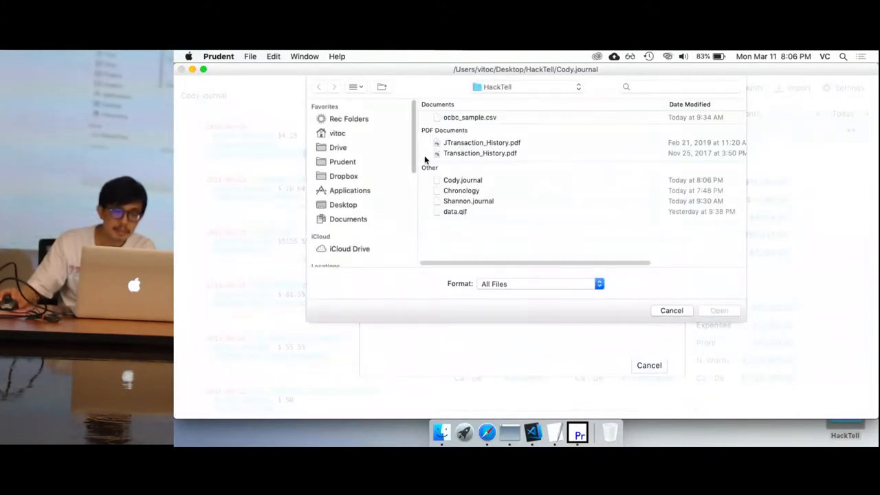
{"action": "left_click", "coordinate": [481, 143]}
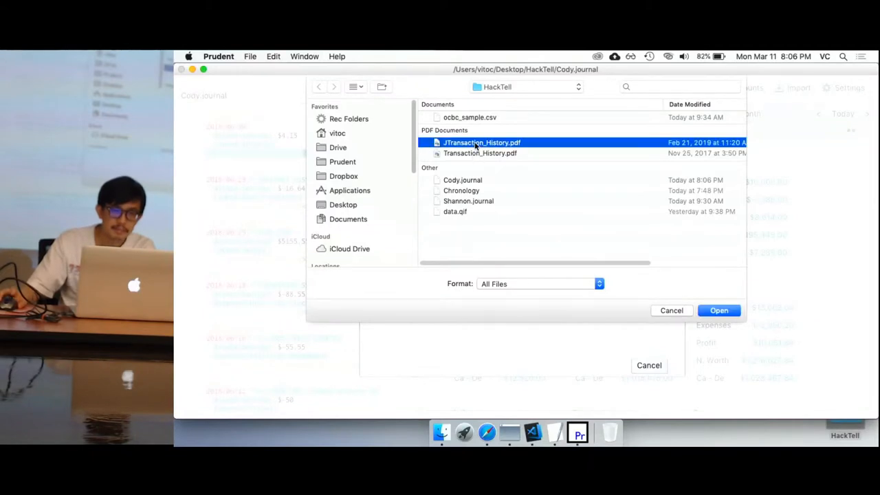
{"action": "left_click", "coordinate": [719, 310]}
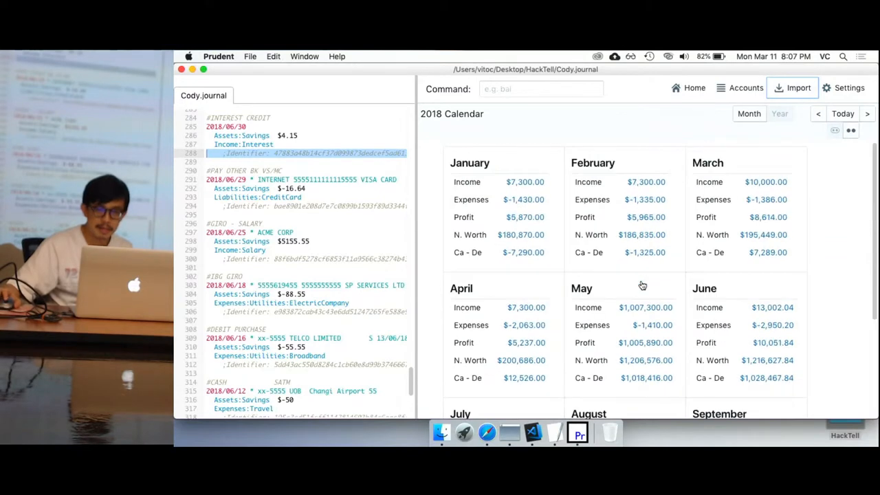
{"action": "mouse_move", "coordinate": [770, 163]}
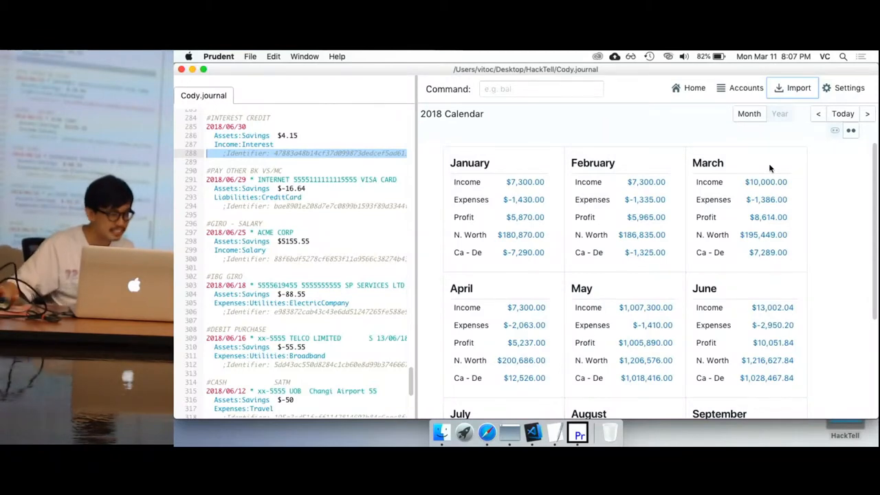
- Start an import, then open the qif extension project in VS Code
{"action": "left_click", "coordinate": [792, 87]}
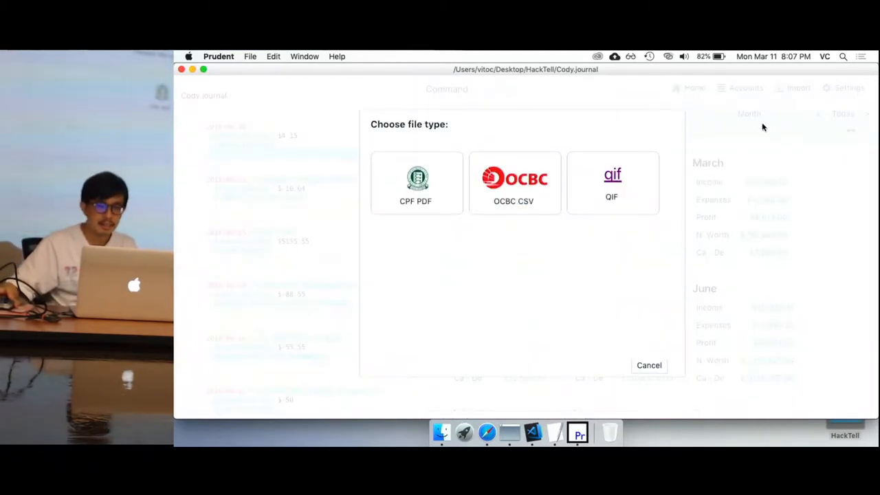
{"action": "mouse_move", "coordinate": [533, 432]}
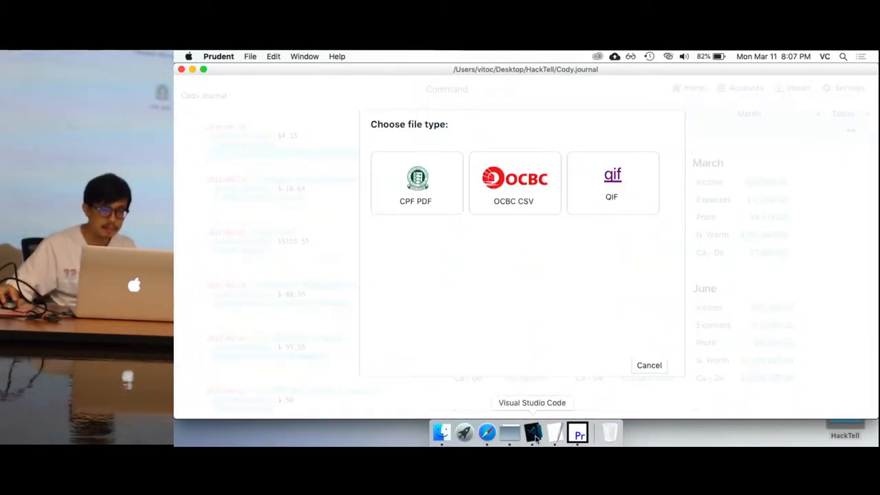
{"action": "left_click", "coordinate": [532, 432]}
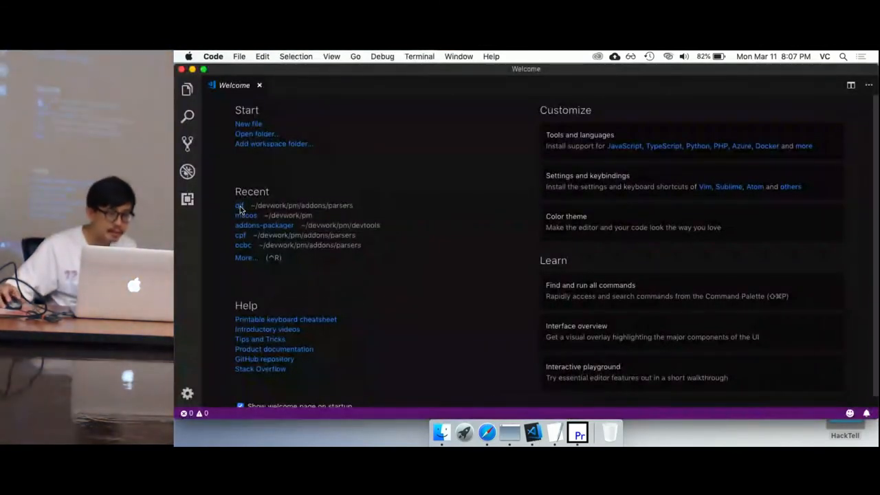
{"action": "left_click", "coordinate": [240, 205]}
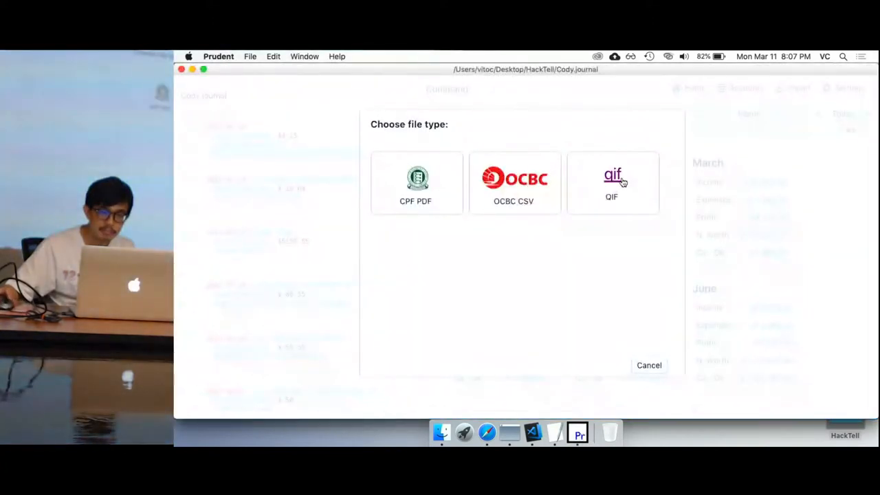
- Choose the QIF format, pick a file, and cancel the stalled import
{"action": "left_click", "coordinate": [611, 182]}
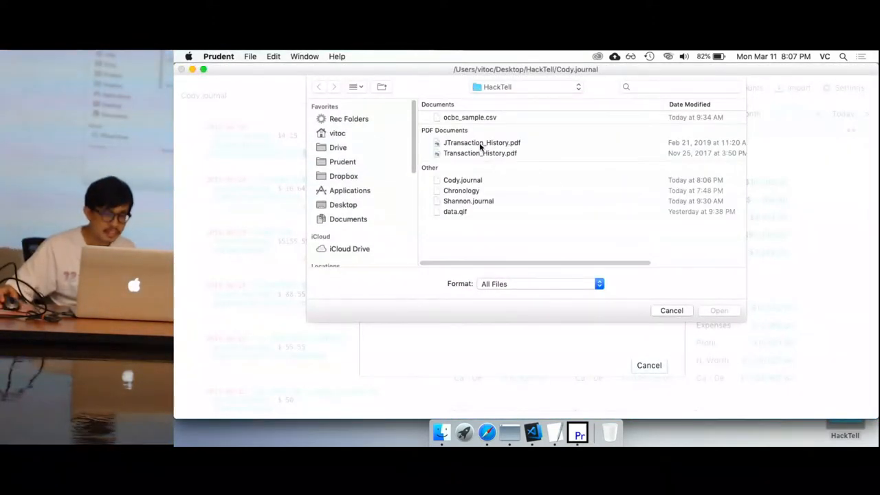
{"action": "left_click", "coordinate": [671, 310]}
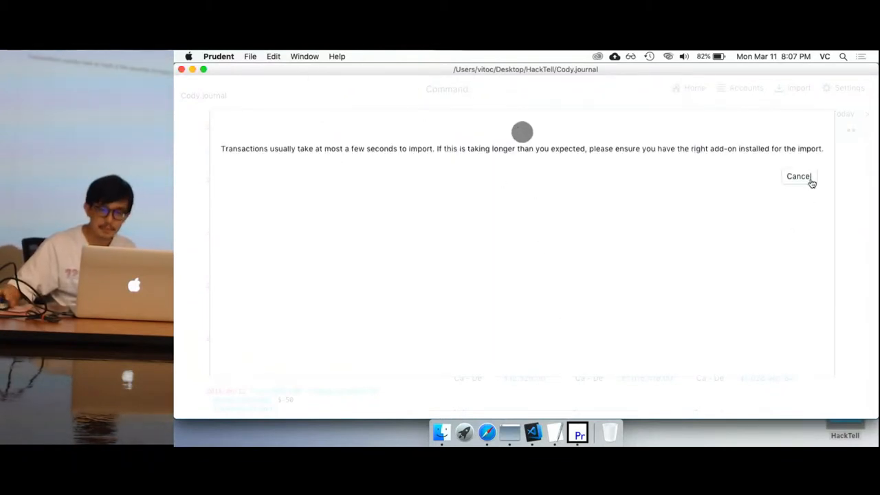
{"action": "left_click", "coordinate": [533, 433]}
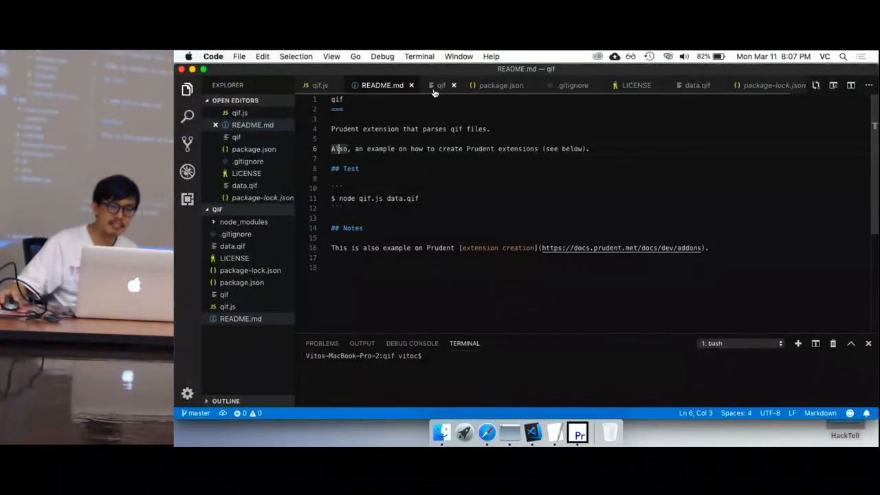
- Switch to the qif.js tab to view the extension's QIF parsing code
{"action": "left_click", "coordinate": [319, 85]}
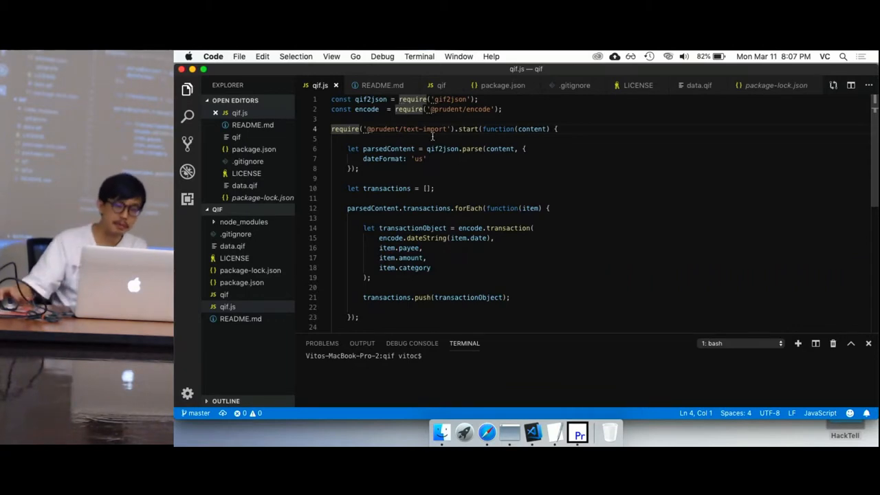
{"action": "mouse_move", "coordinate": [486, 432]}
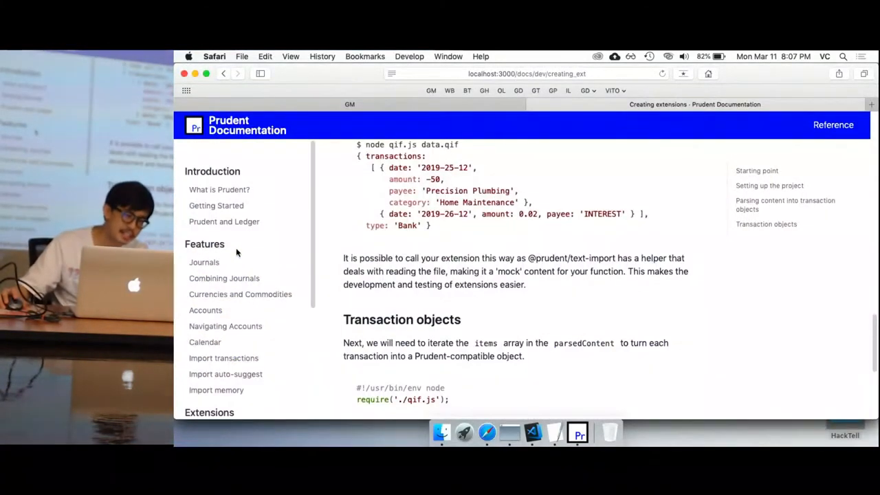
{"action": "mouse_move", "coordinate": [508, 160]}
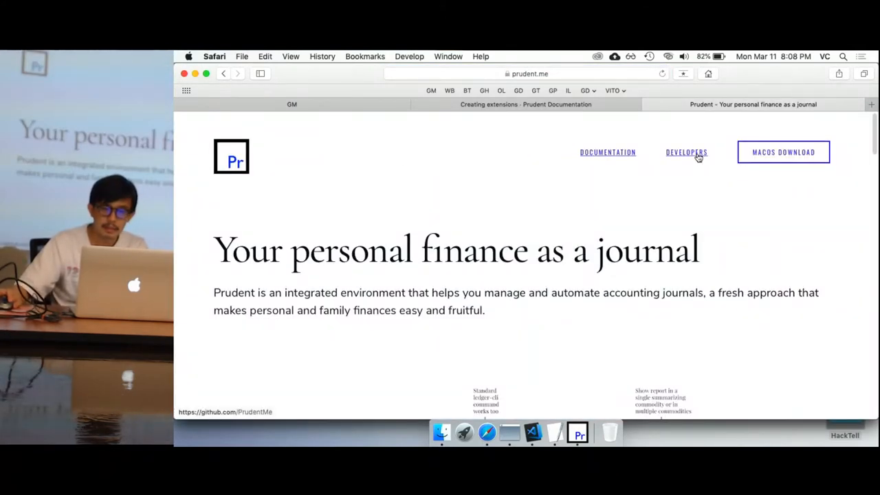
- Read the Creating extensions docs, highlighting the console.log boilerplate line
{"action": "left_click", "coordinate": [607, 151]}
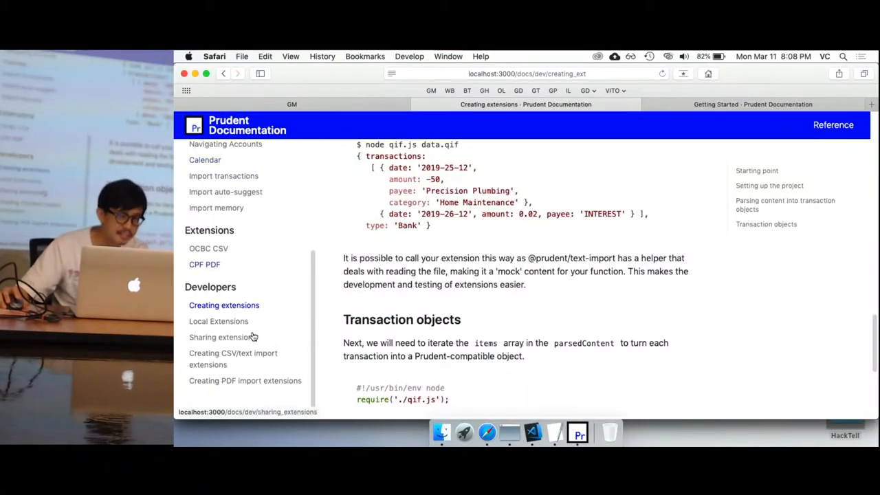
{"action": "scroll", "scroll_direction": "up", "scroll_amount": 3}
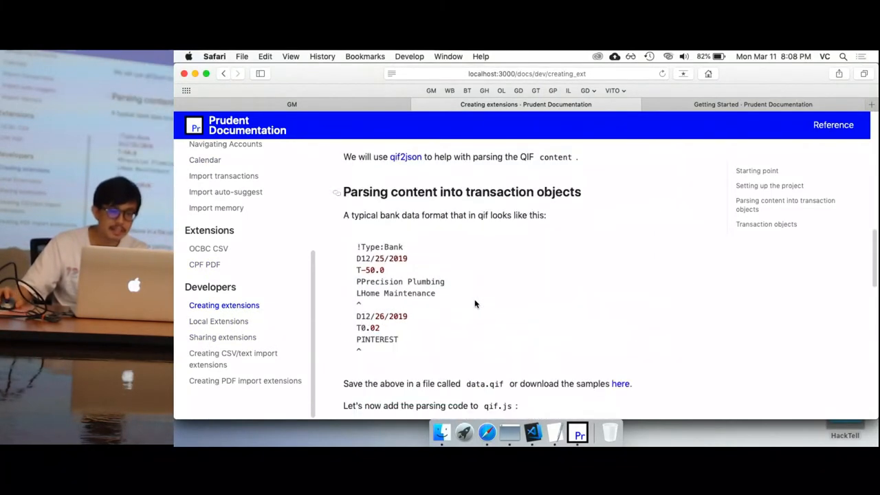
{"action": "scroll", "scroll_direction": "up", "scroll_amount": 3}
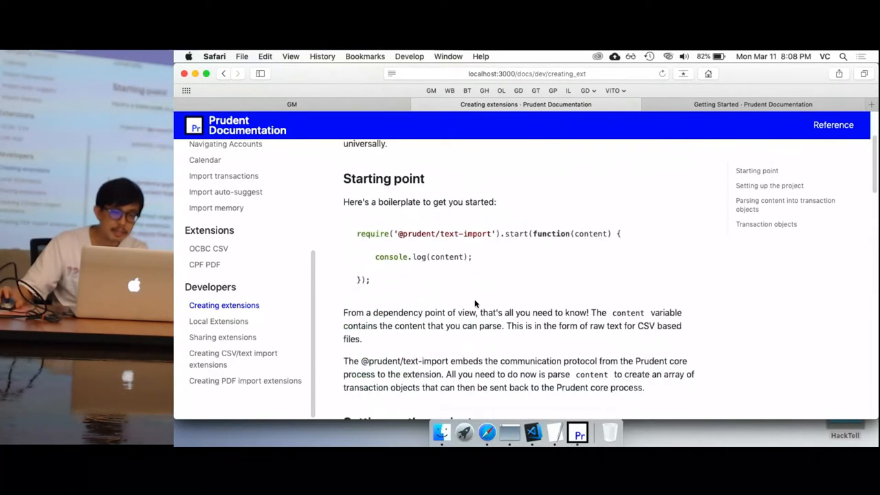
{"action": "double_click", "coordinate": [445, 234]}
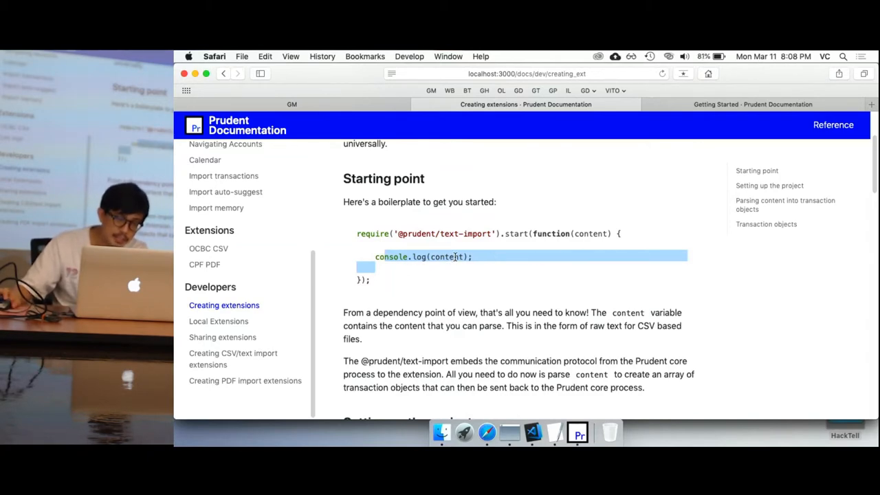
{"action": "scroll", "scroll_direction": "down", "scroll_amount": 3}
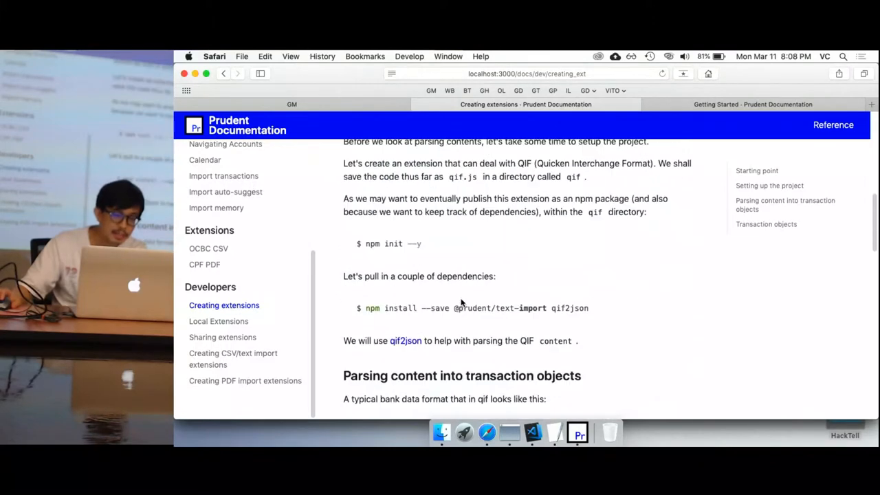
{"action": "scroll", "scroll_direction": "down", "scroll_amount": 3}
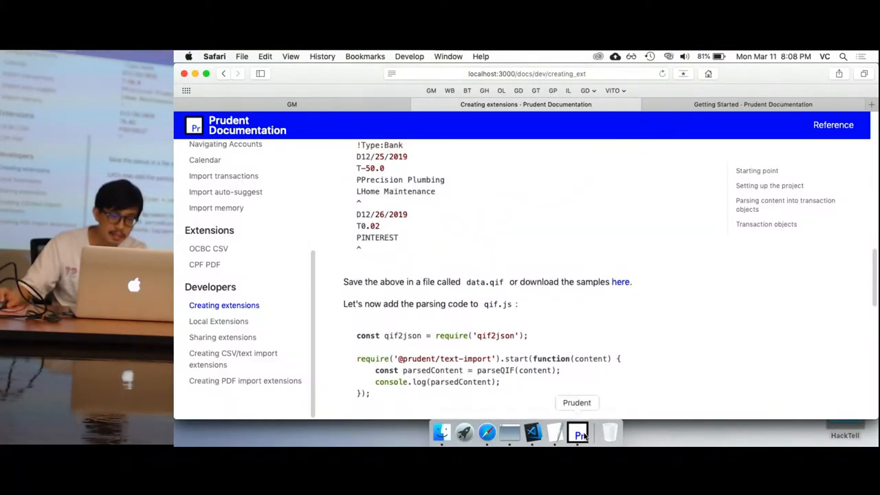
{"action": "scroll", "scroll_direction": "down", "scroll_amount": 3}
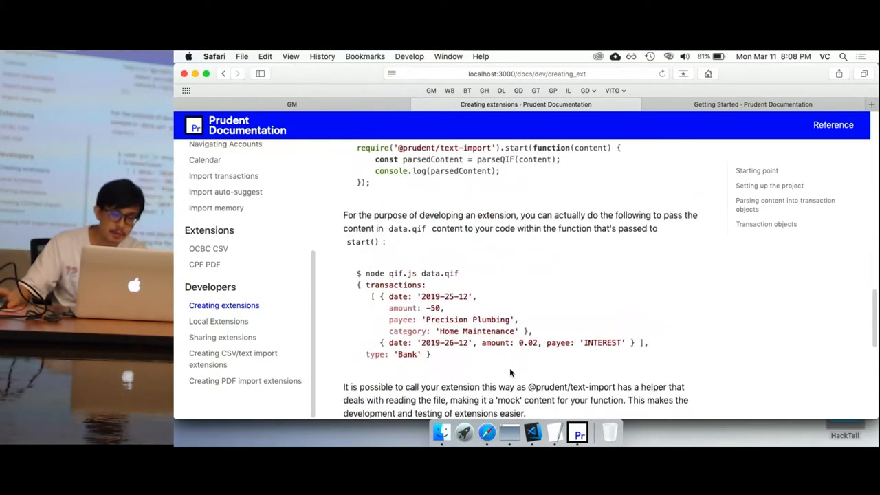
{"action": "scroll", "scroll_direction": "down", "scroll_amount": 3}
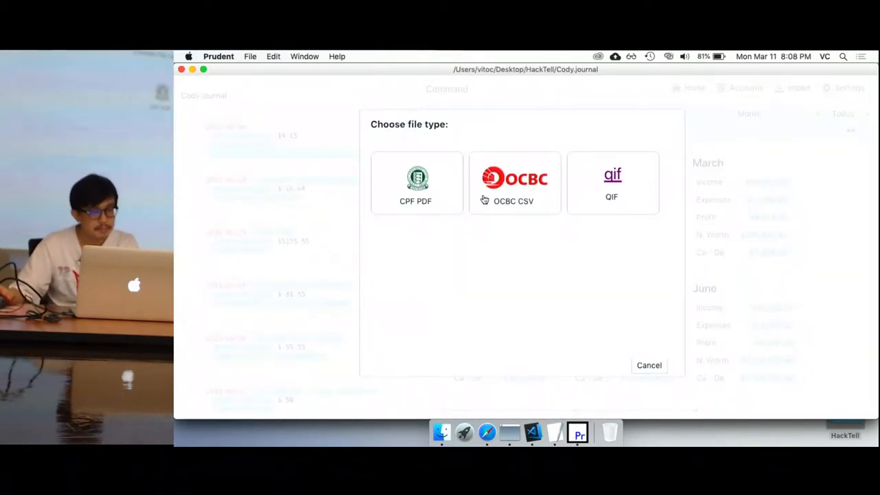
- Choose OCBC CSV as the import file type
{"action": "left_click", "coordinate": [648, 365]}
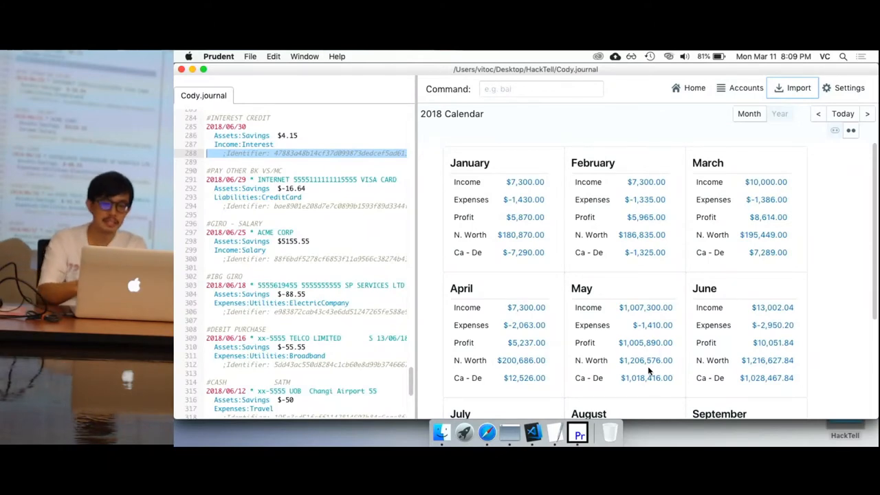
- In Safari, view the Getting Started docs, then open a new tab to prudent.me
{"action": "left_click", "coordinate": [487, 432]}
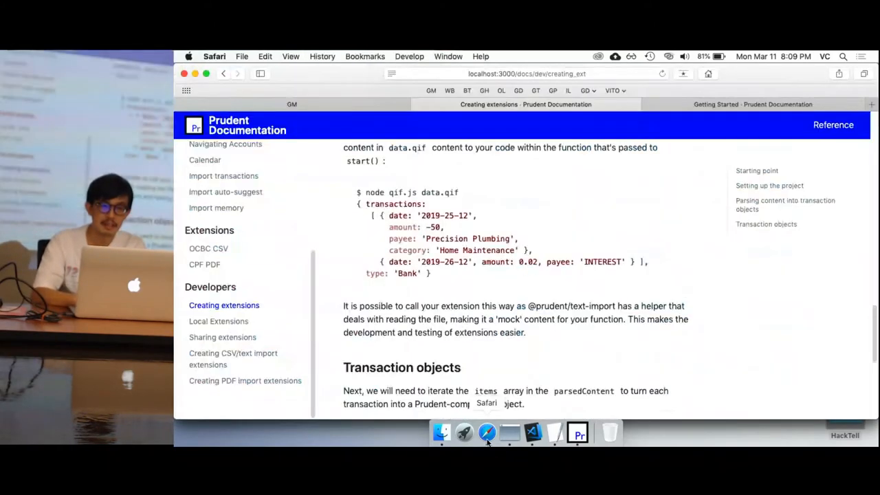
{"action": "left_click", "coordinate": [752, 104]}
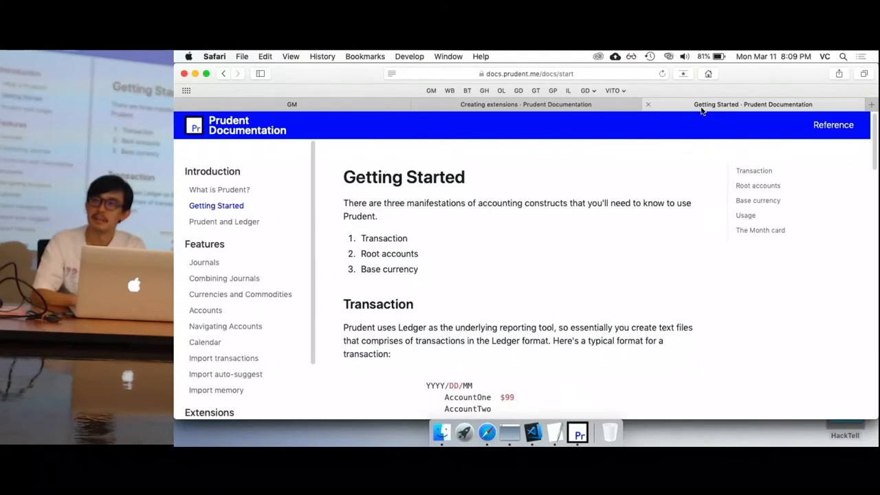
{"action": "left_click", "coordinate": [871, 104]}
{"action": "type", "text": "pruden.me"}
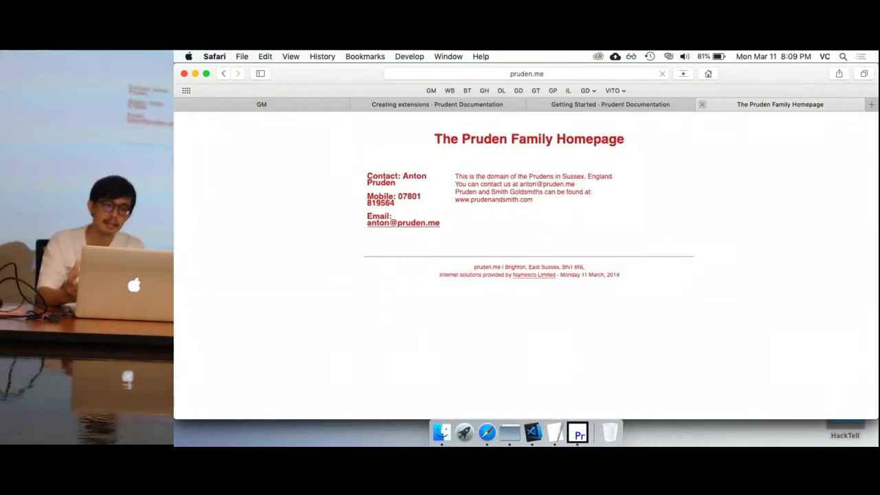
{"action": "left_click", "coordinate": [526, 73]}
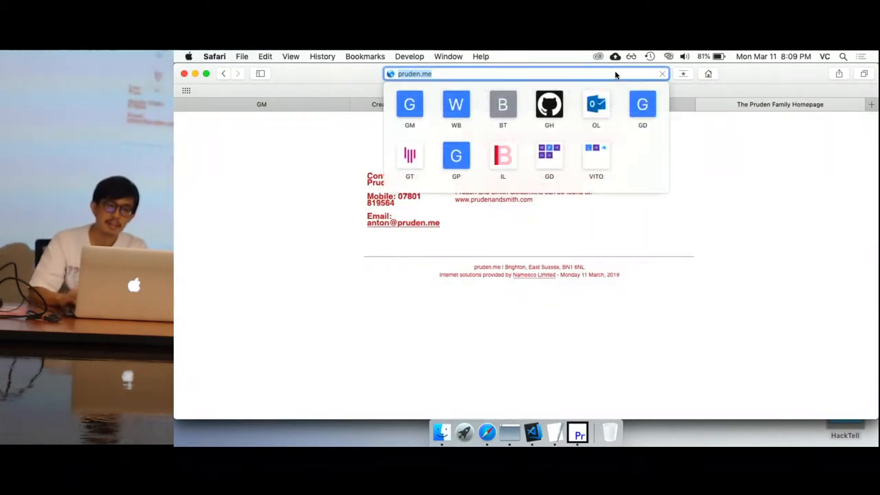
{"action": "type", "text": "prudent.me"}
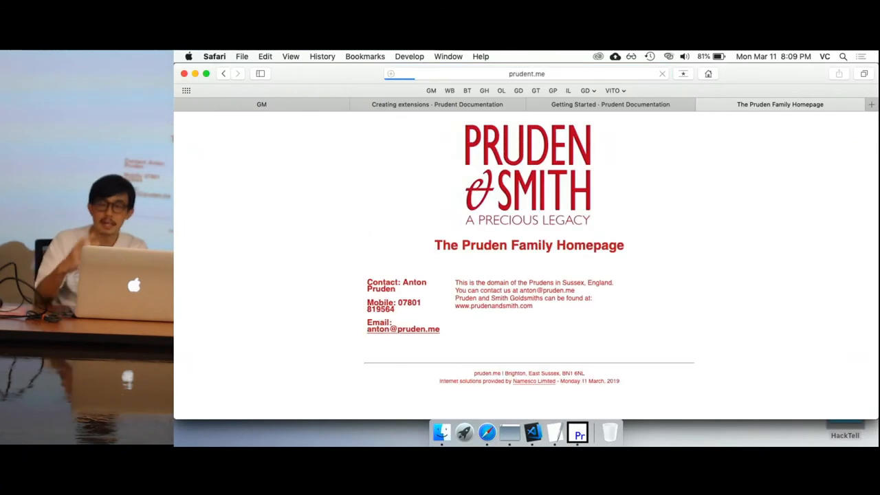